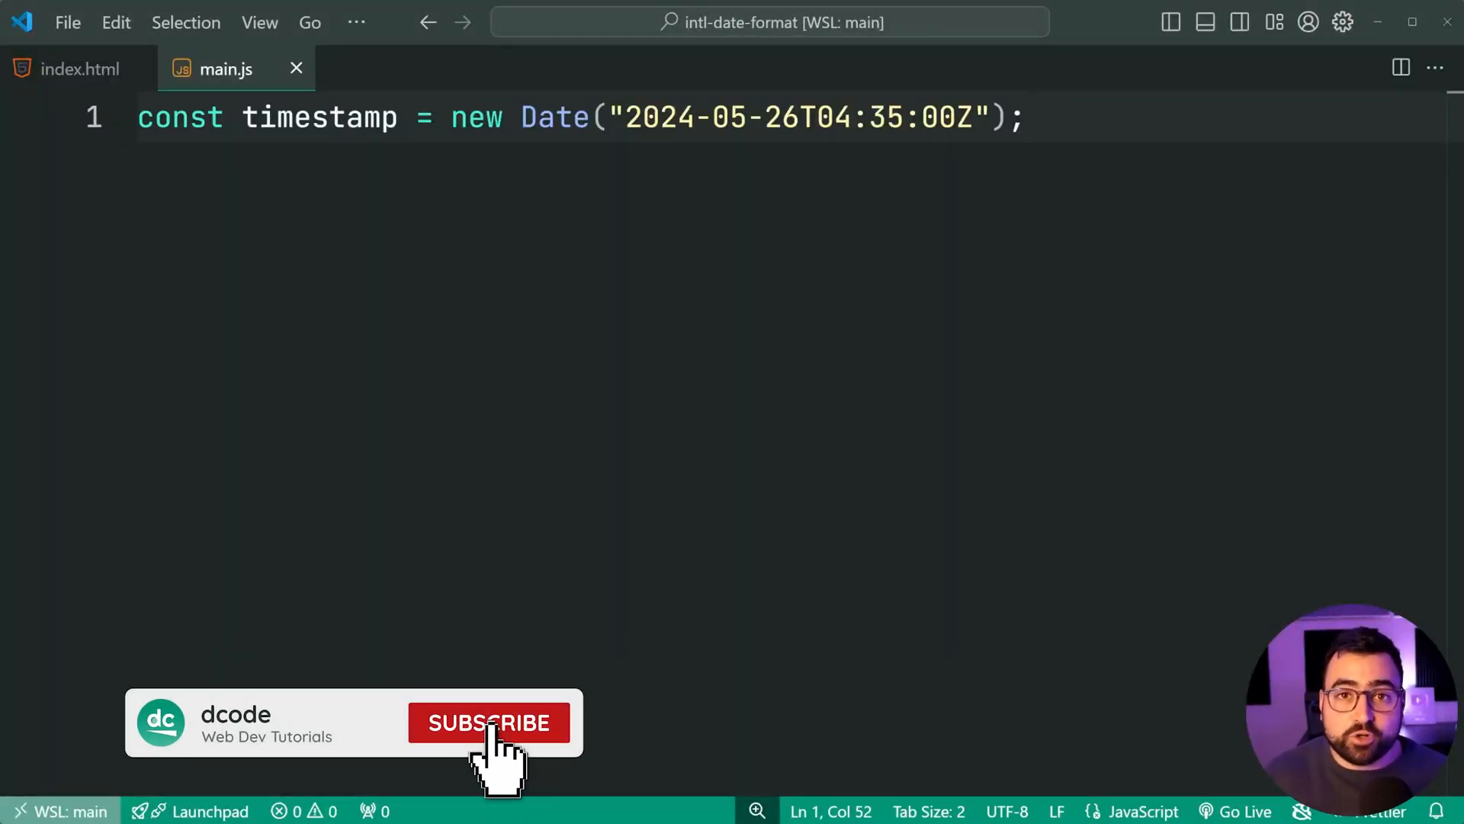
# - Define const formatter as a new Intl.DateTimeFormat with the "en" locale string below the timestamp
pyautogui.click(488, 723)
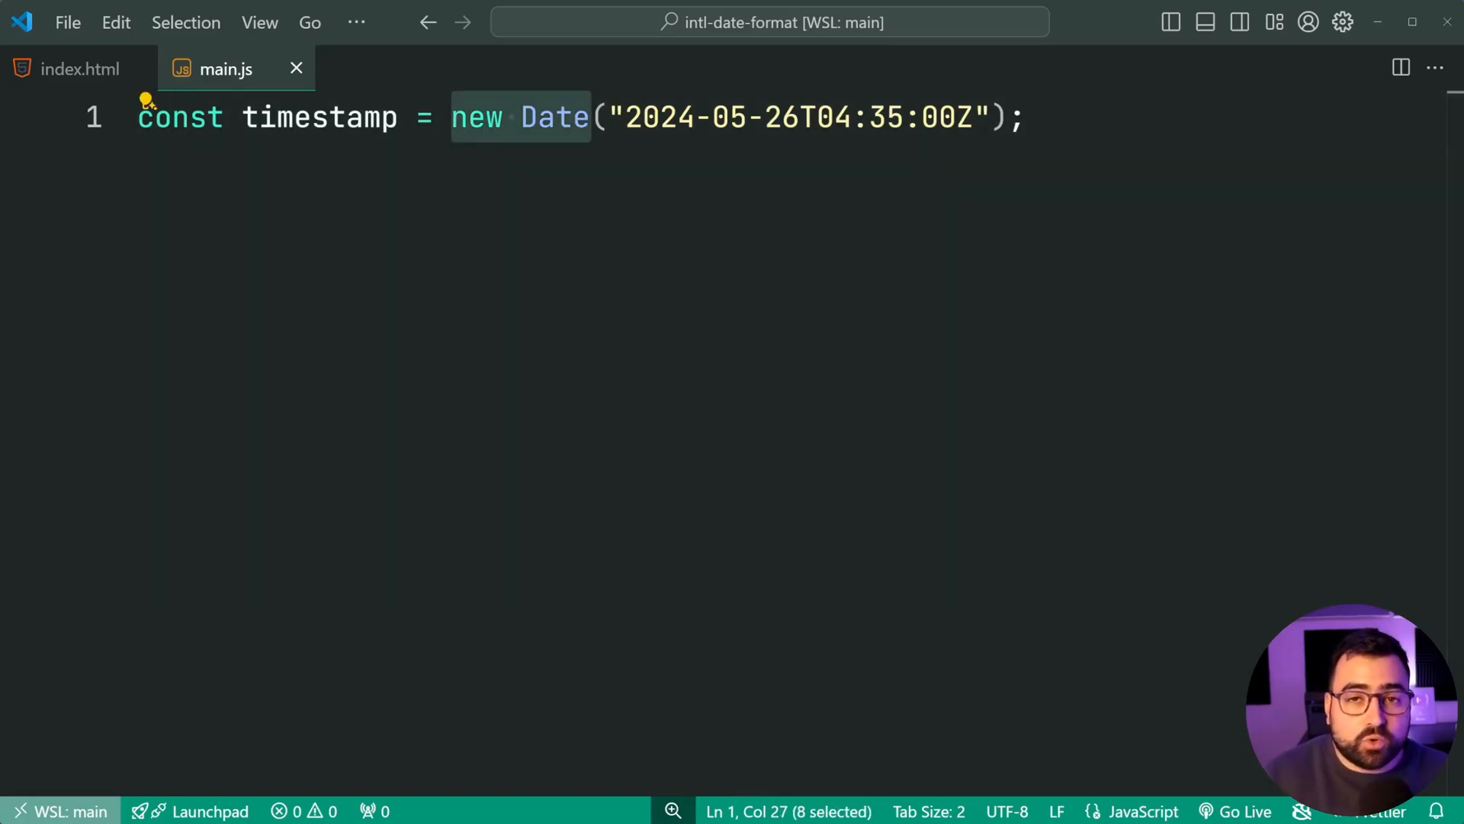
pyautogui.doubleClick(319, 117)
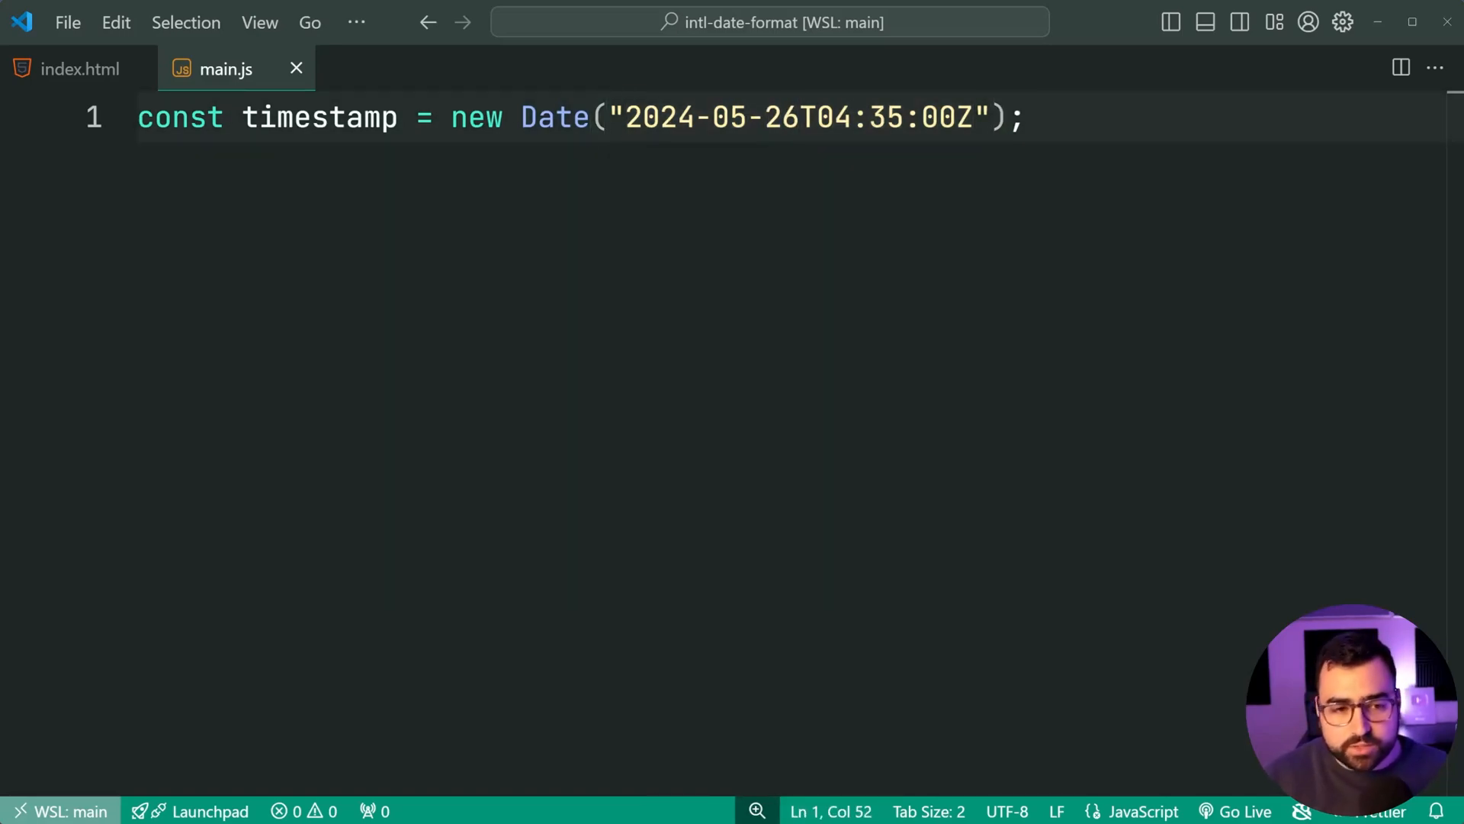
pyautogui.press('Enter')
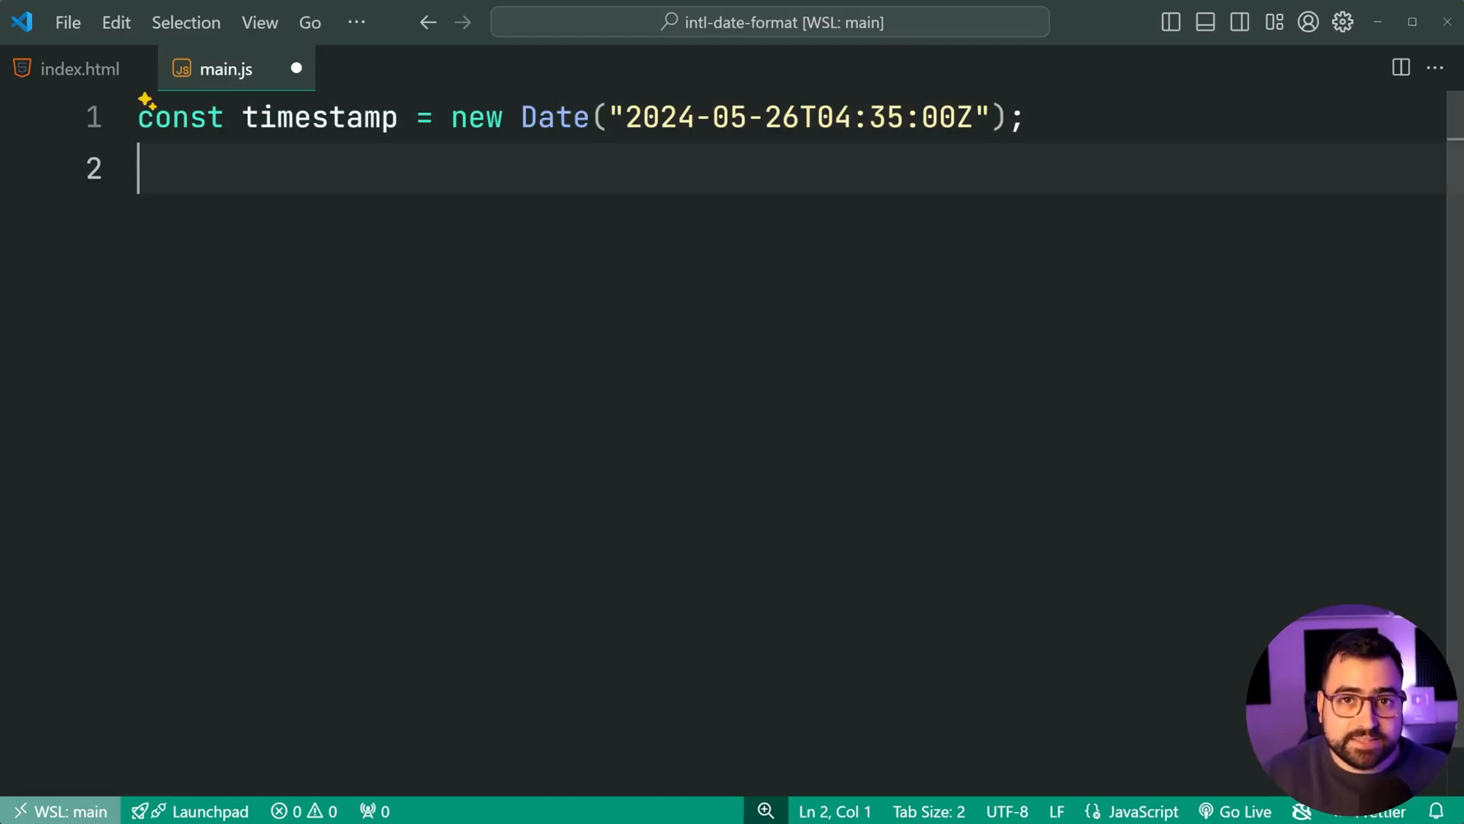
pyautogui.write('const formatter = new I')
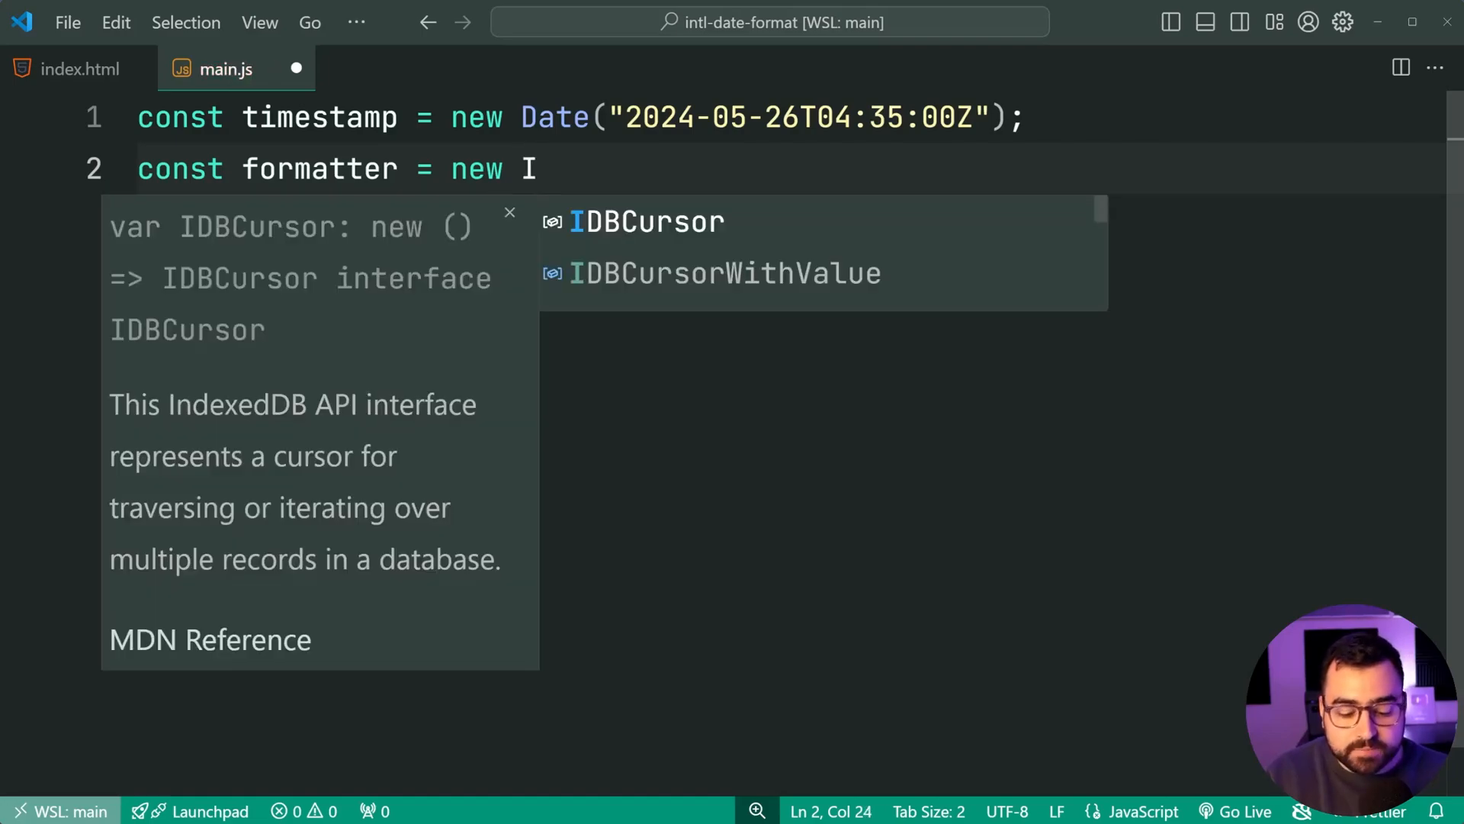
pyautogui.write('ntl')
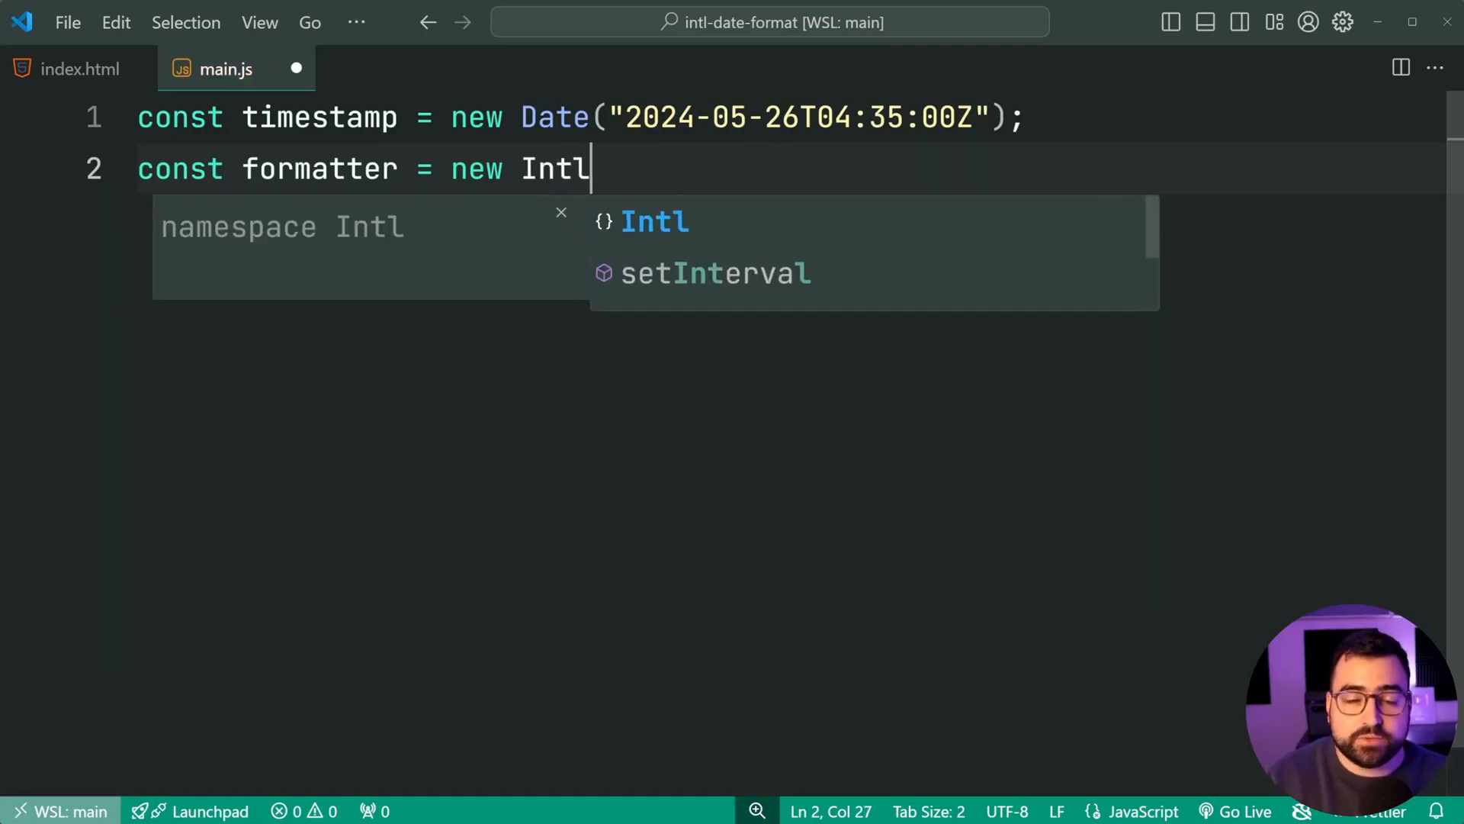
pyautogui.write('.')
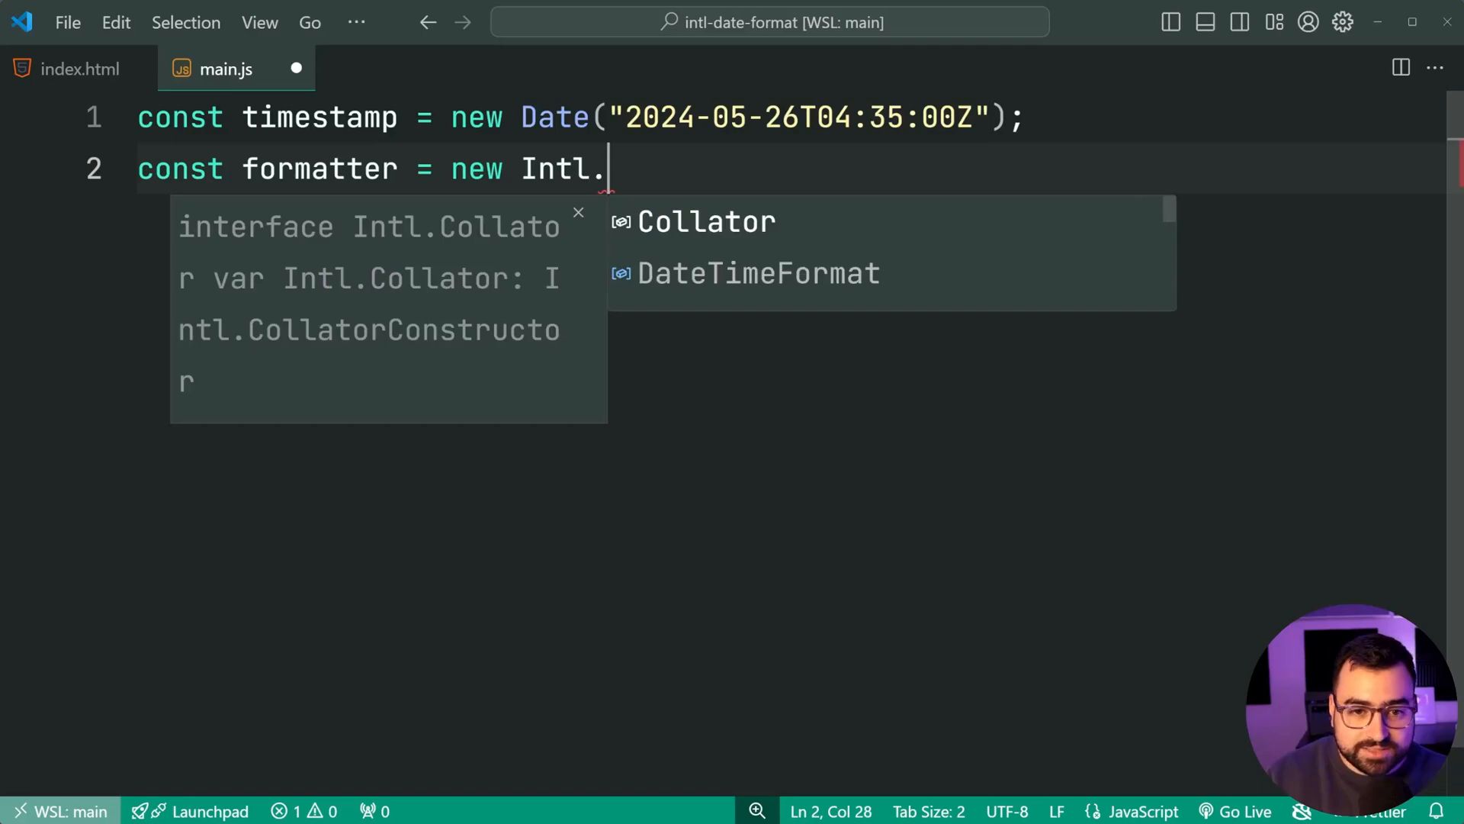
pyautogui.click(757, 274)
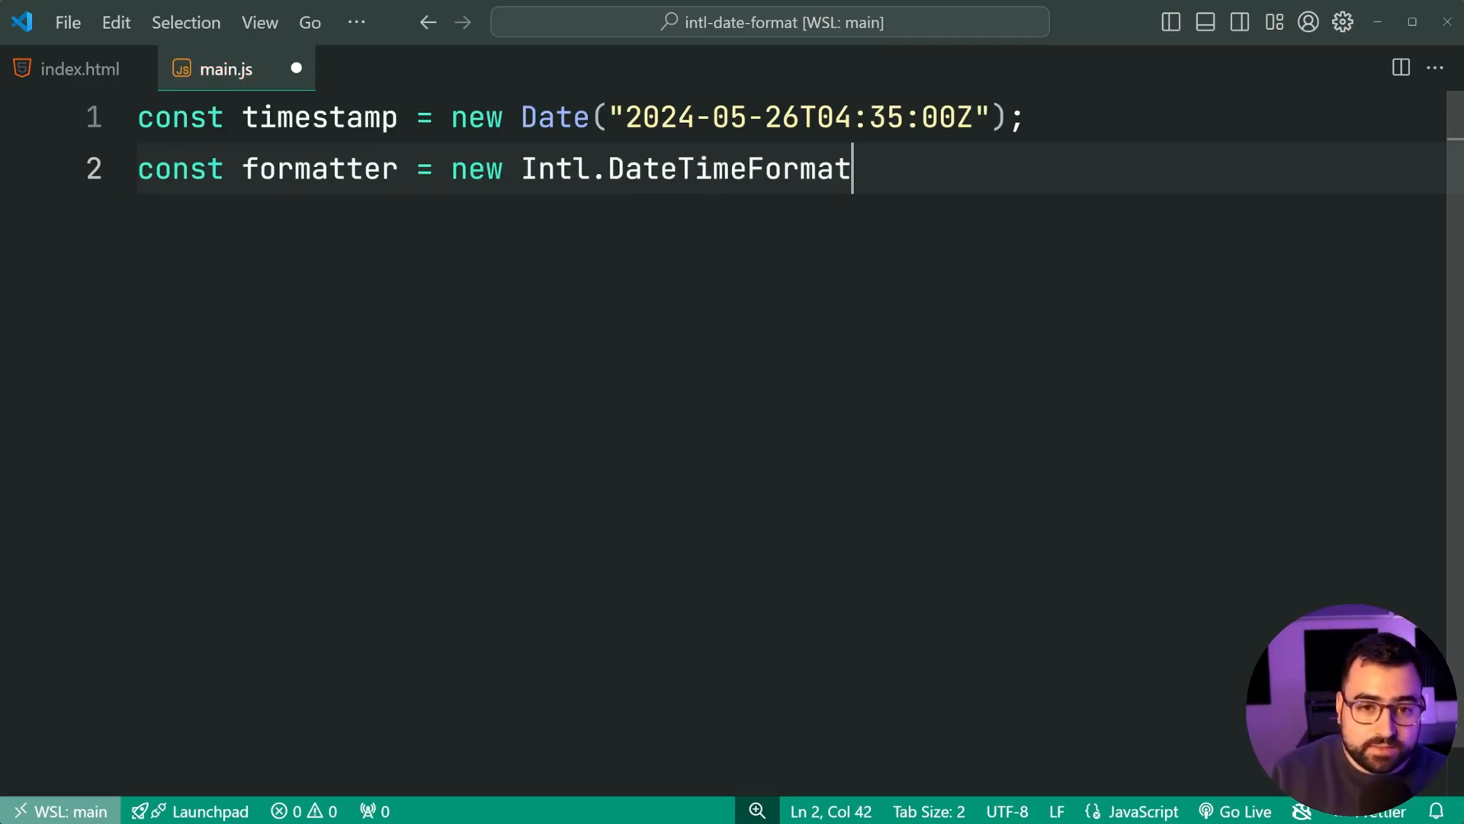
pyautogui.write('(')
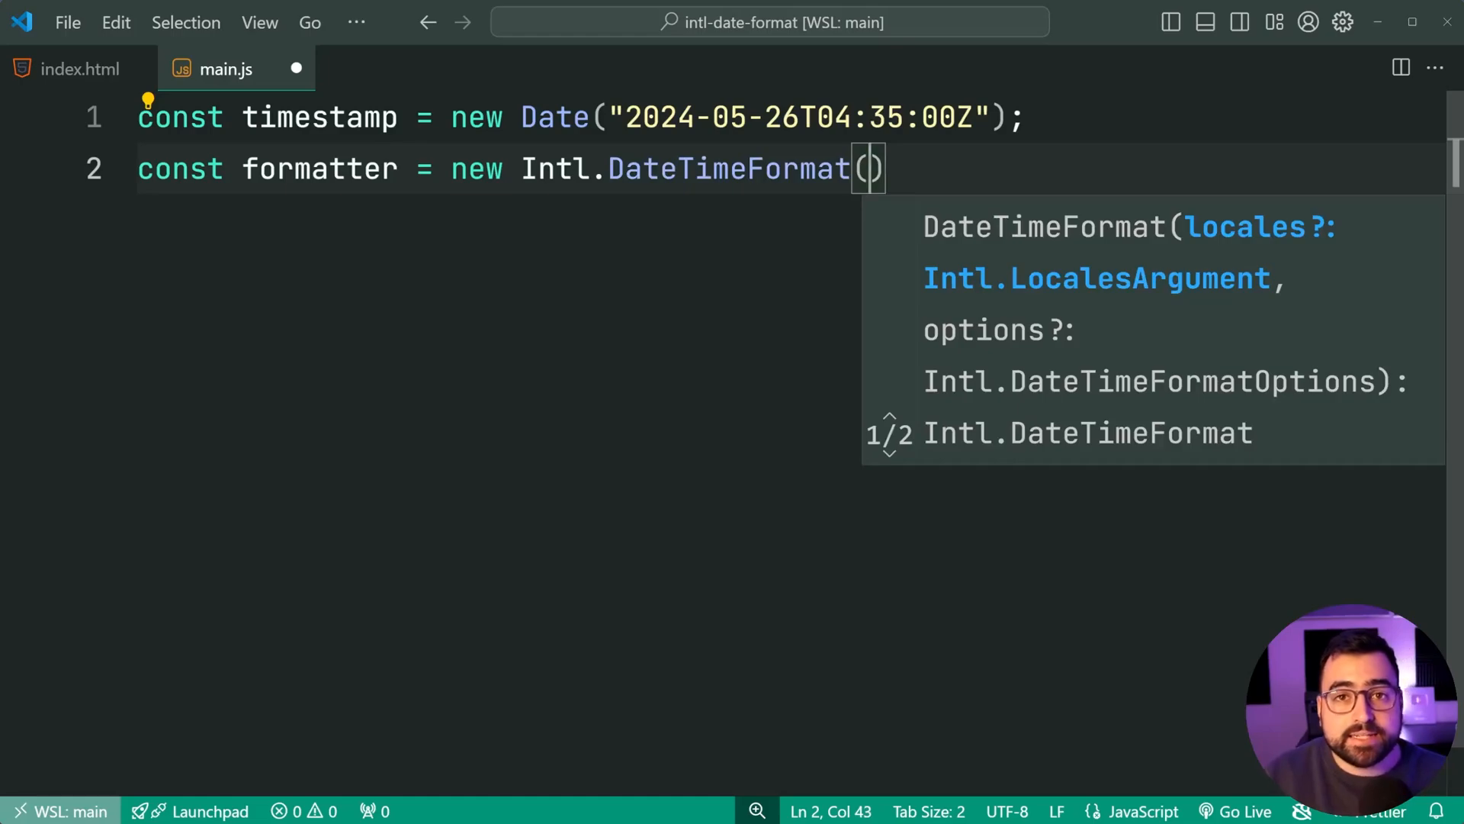
pyautogui.write('"')
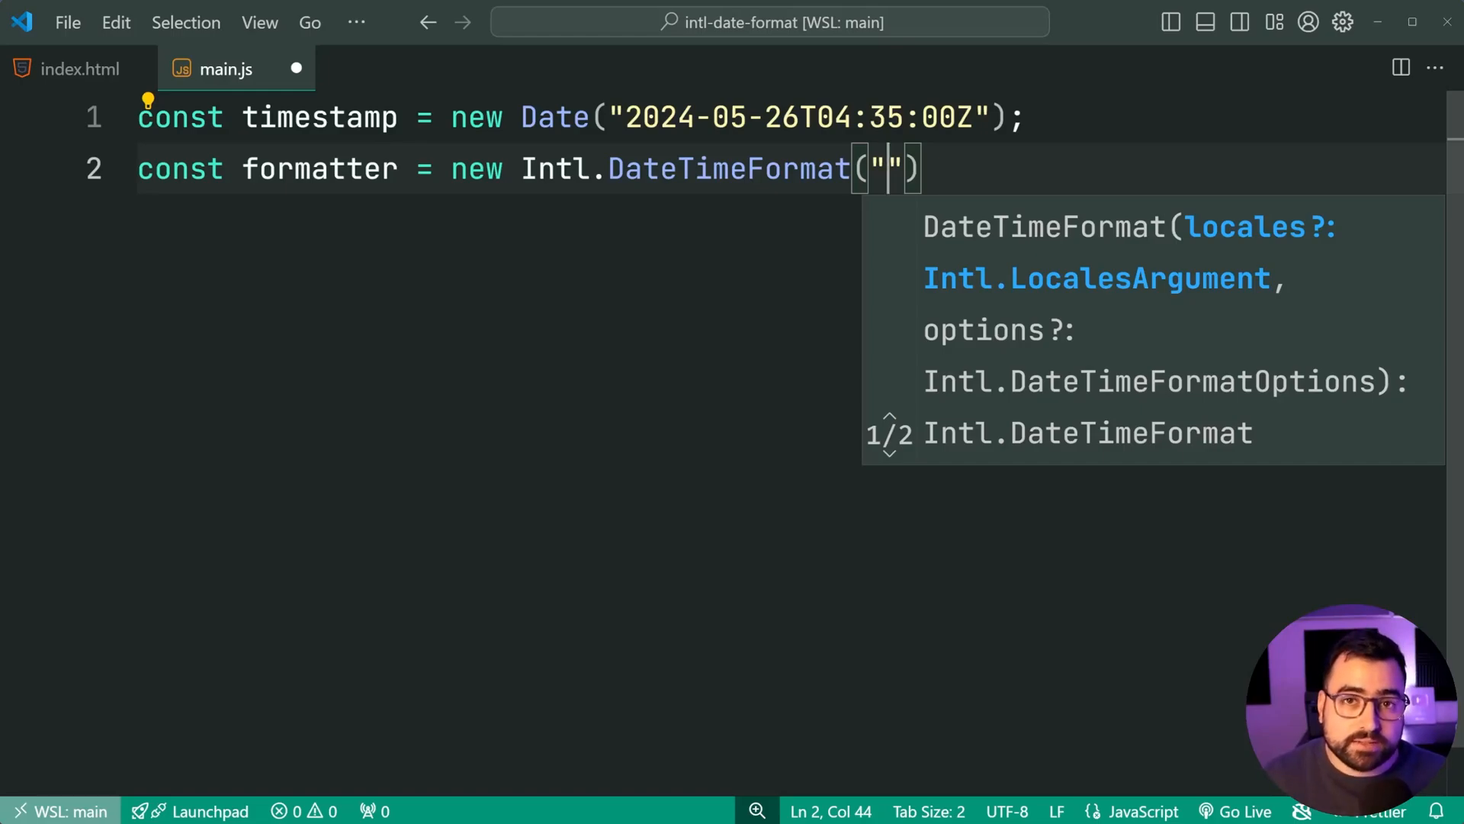
pyautogui.write('en-AU')
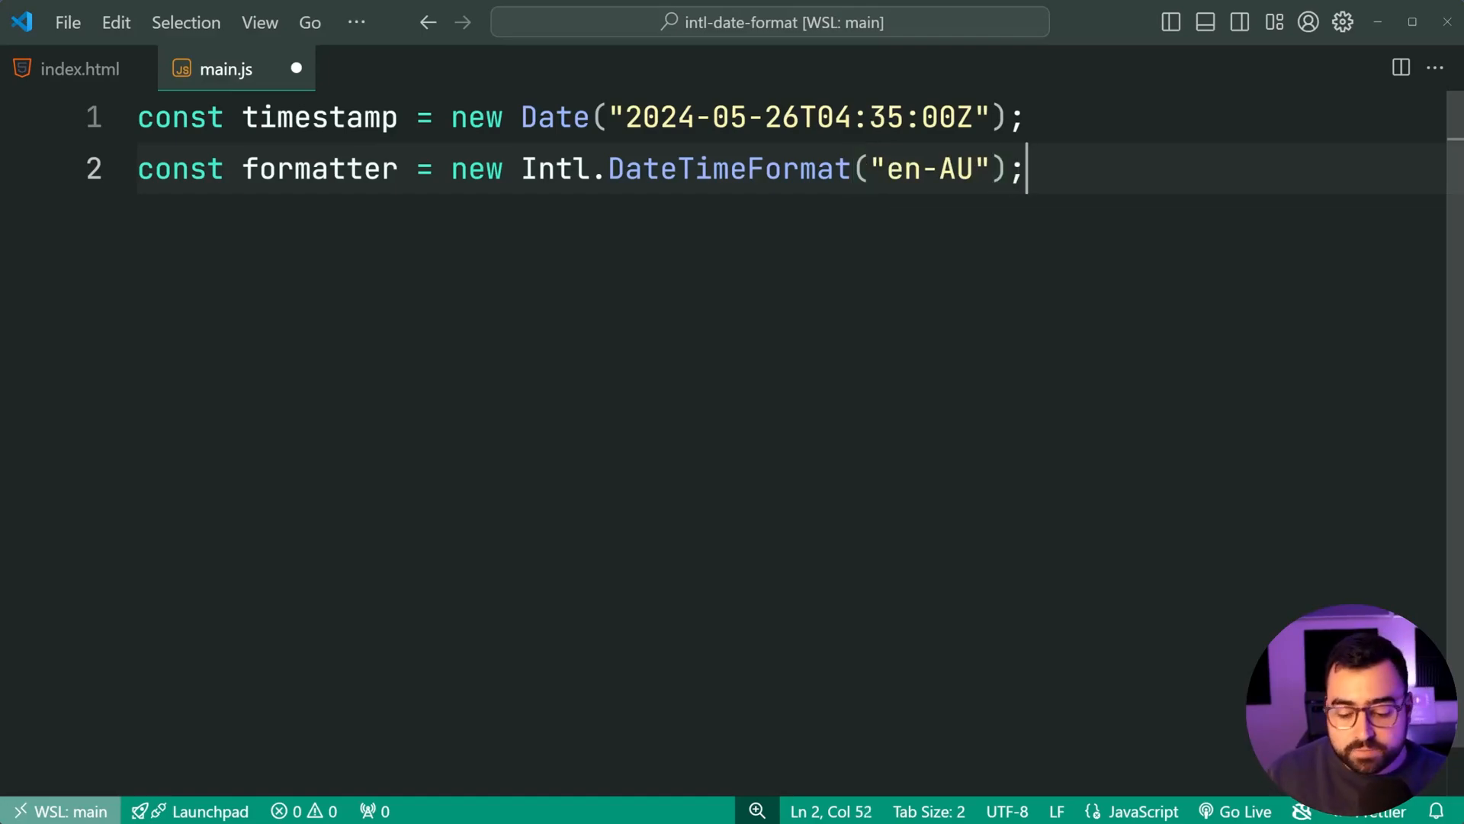
# - Log formatter.format(timestamp) to the console on the next line
pyautogui.write('console.log')
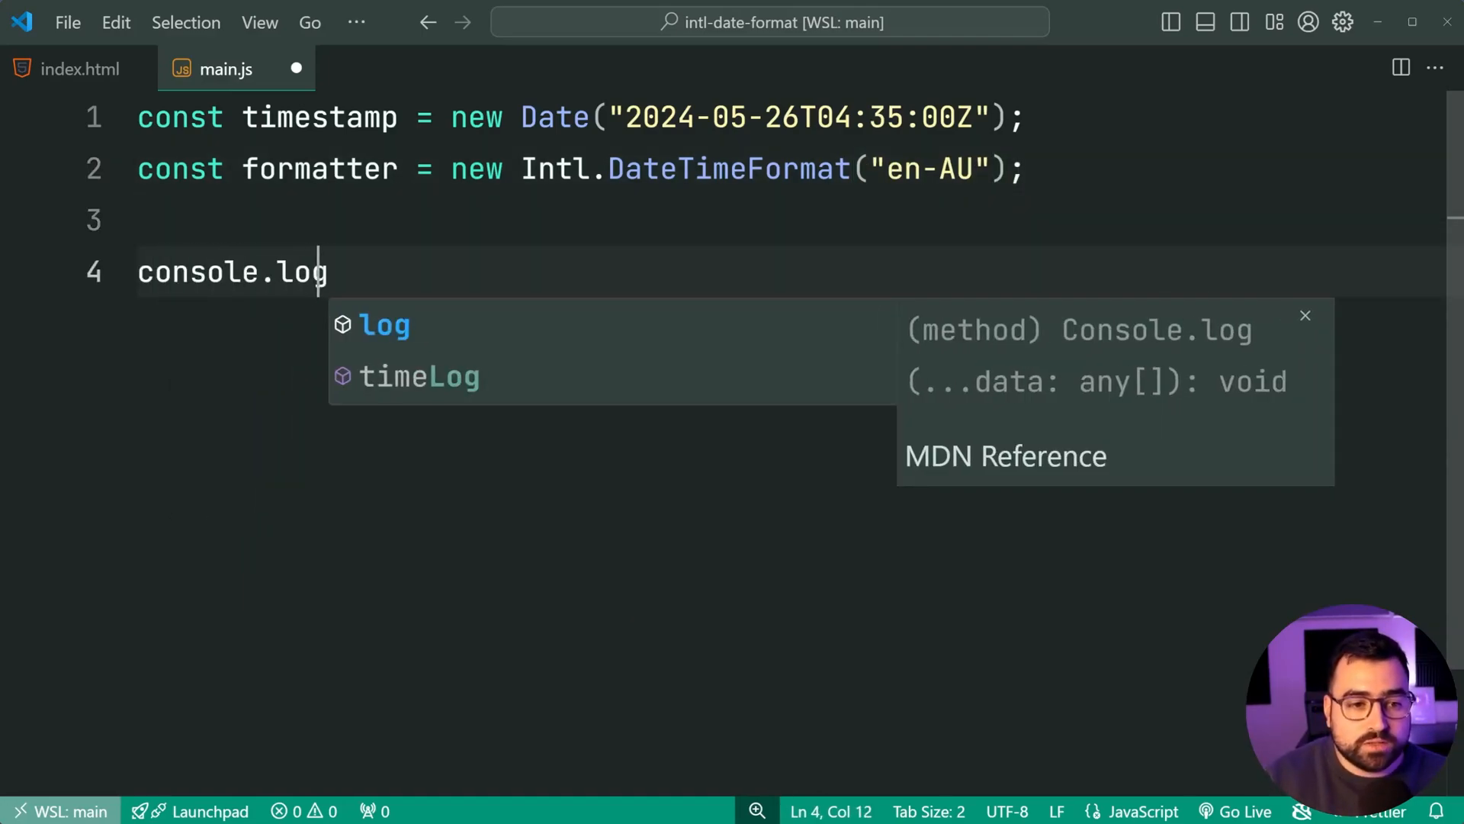
pyautogui.press('Enter')
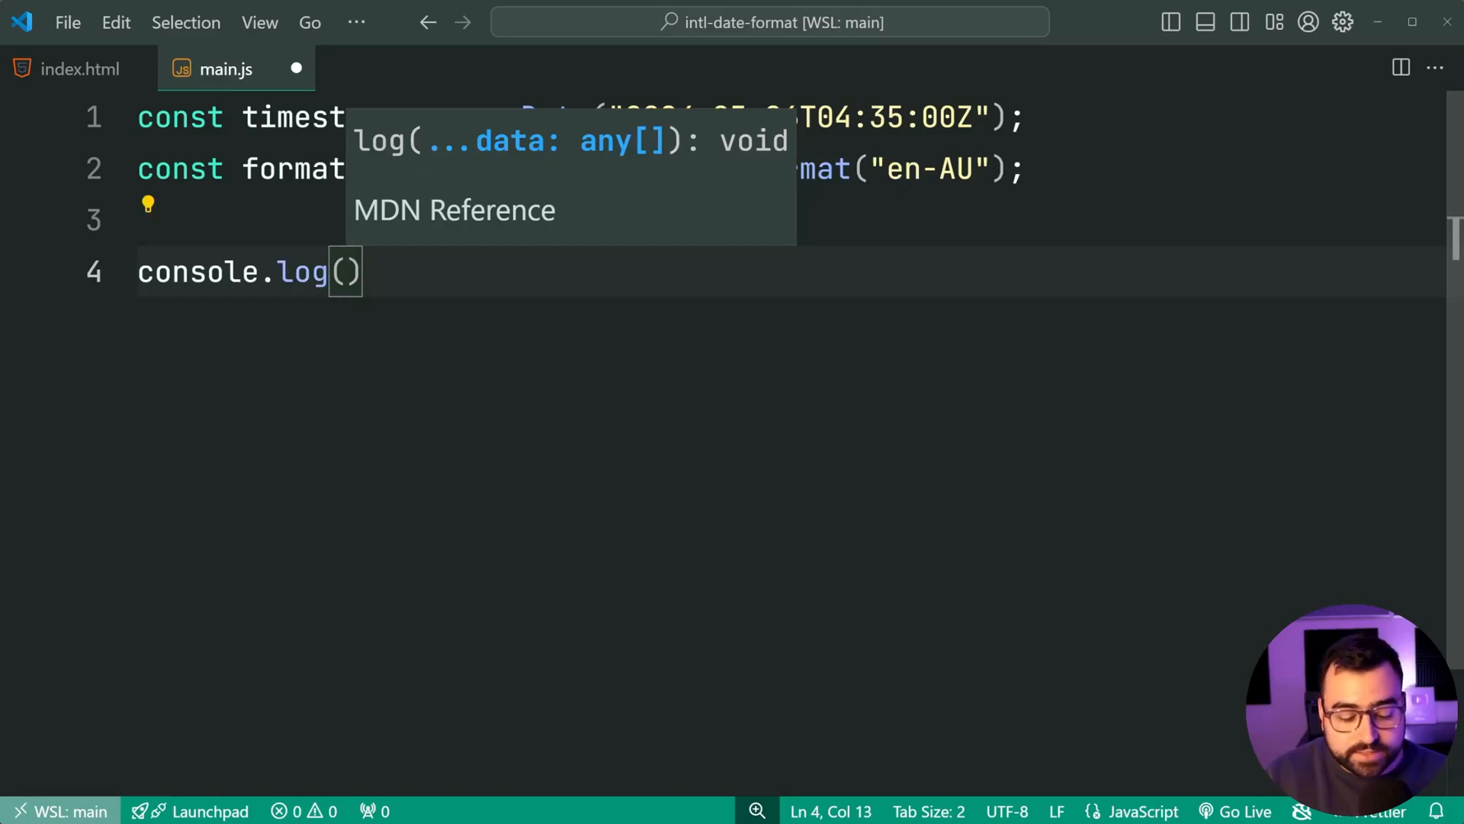
pyautogui.write('formatter.format(timestamp')
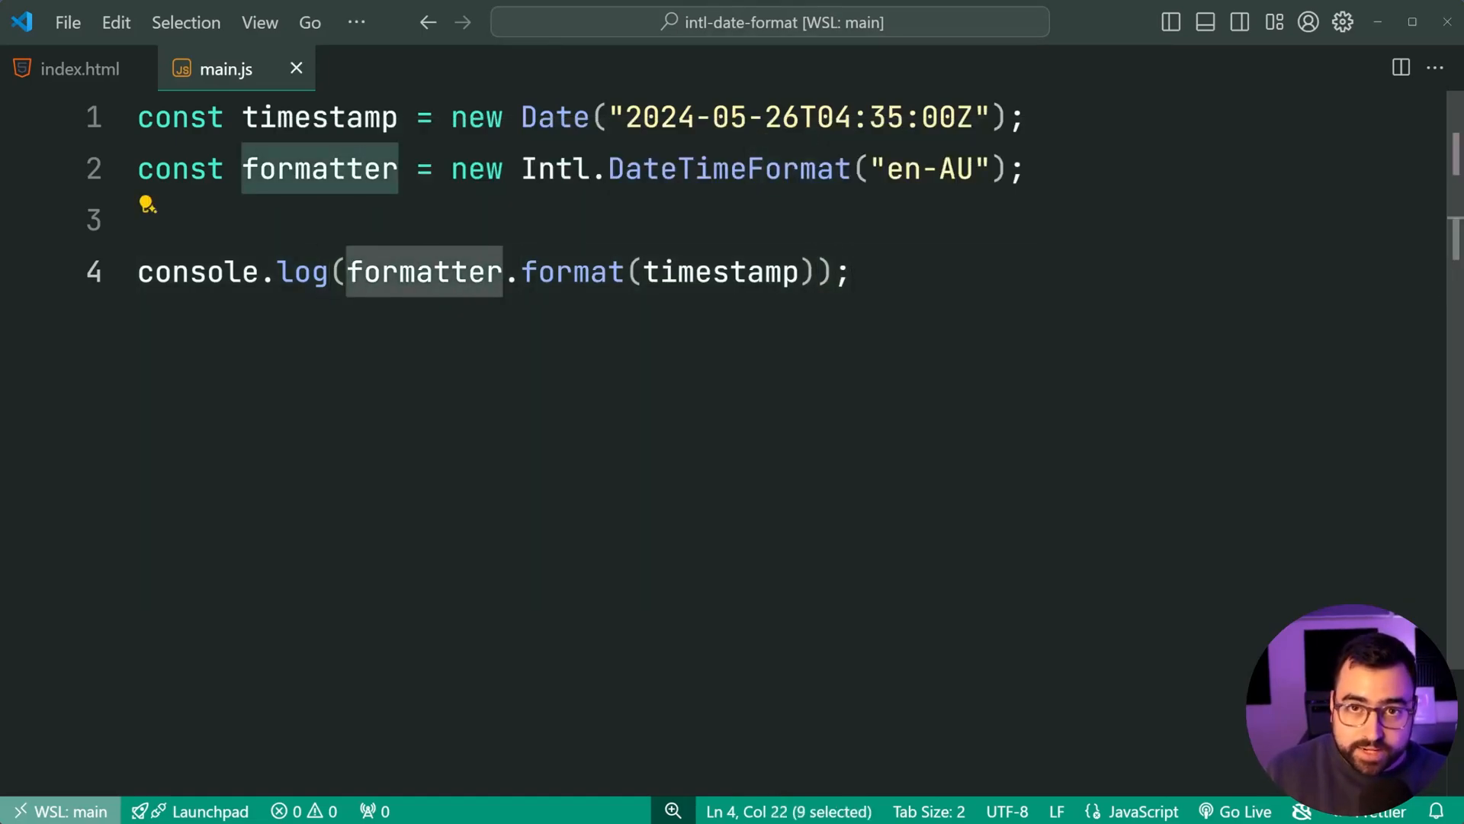
pyautogui.click(417, 272)
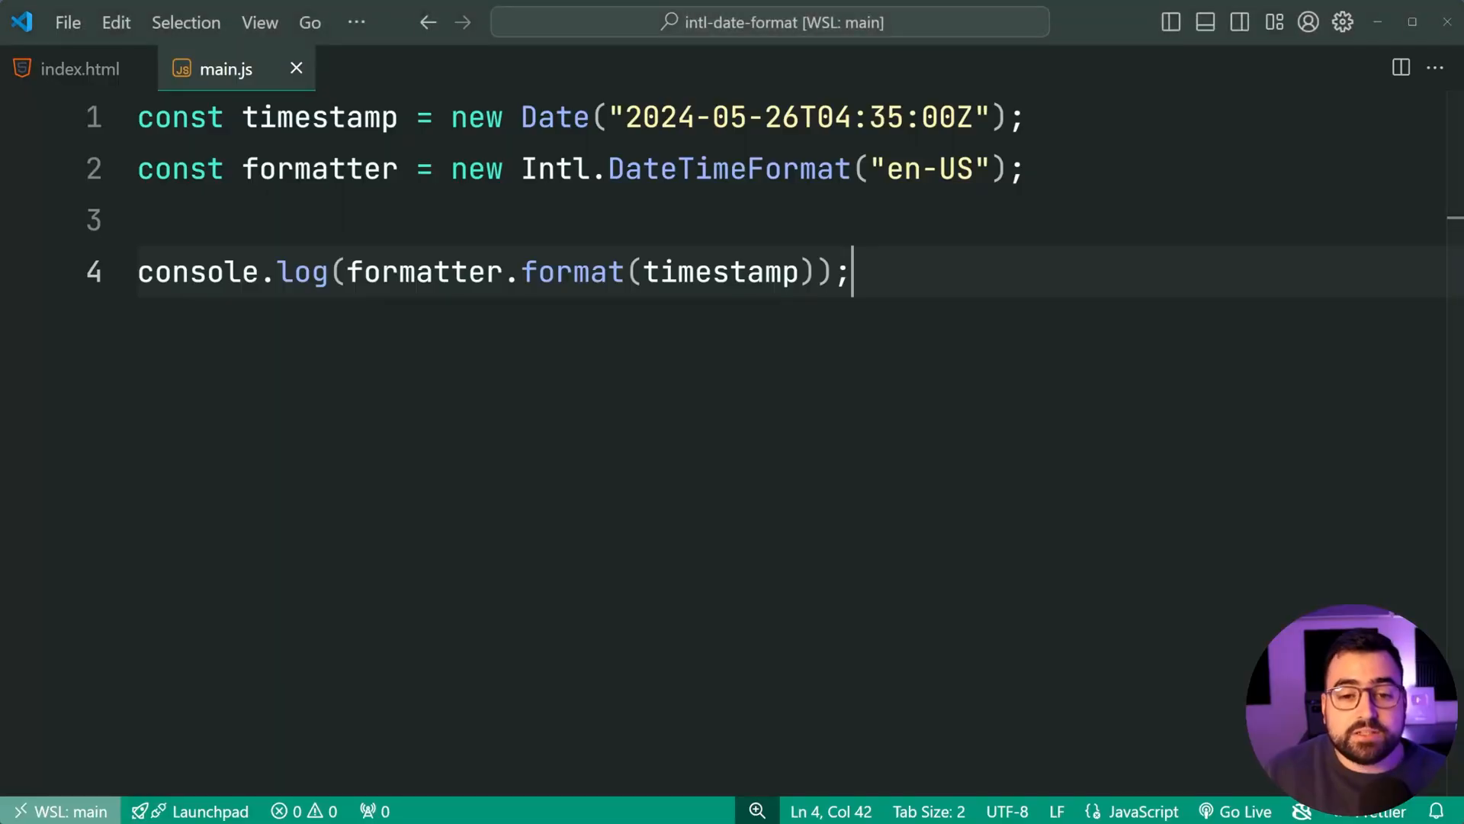
# - Edit the formatter's locale value on line 2 to read "en-AU"
pyautogui.doubleClick(928, 168)
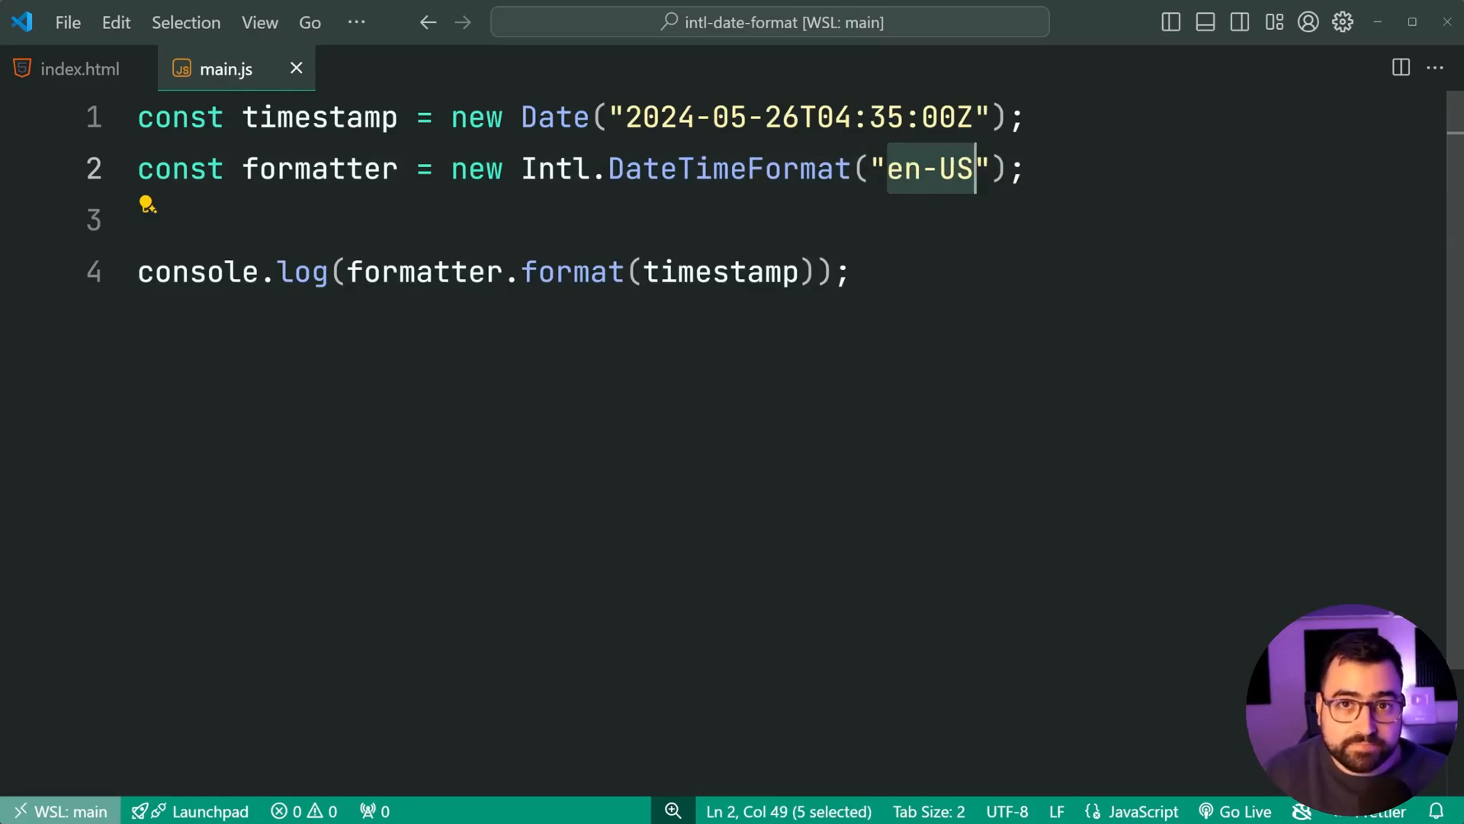
pyautogui.click(849, 272)
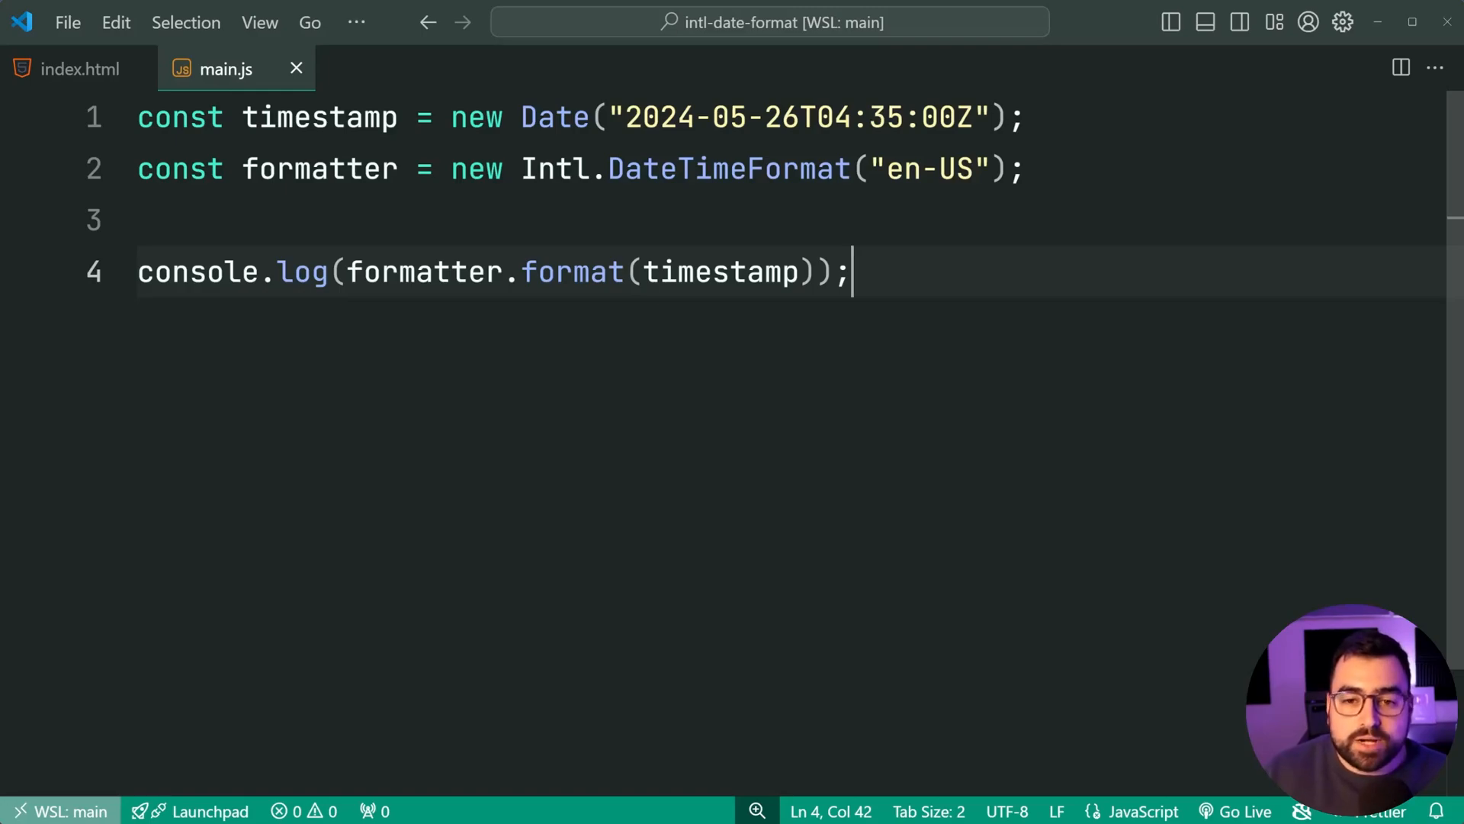
pyautogui.write('AU')
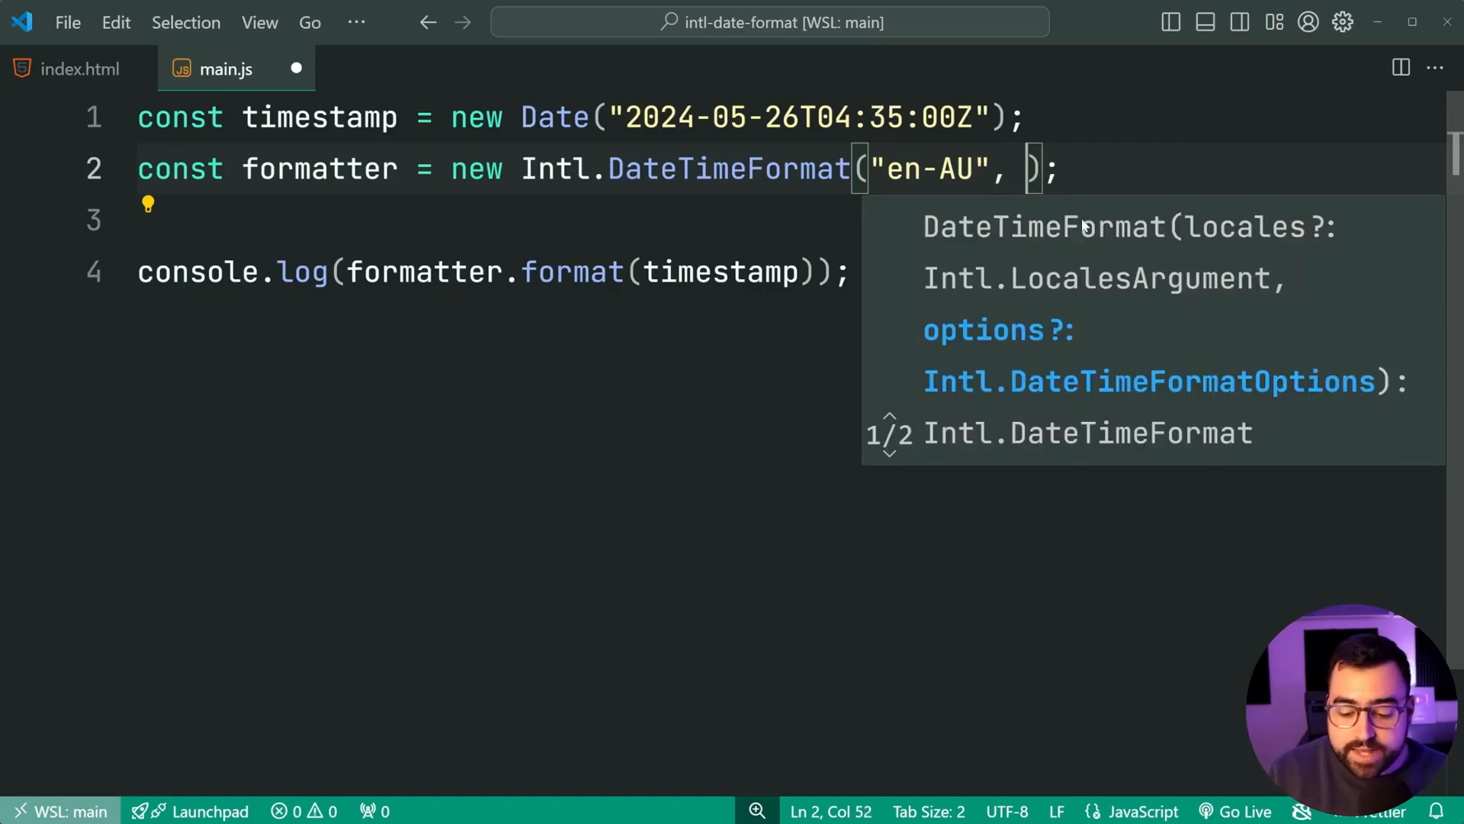
# - Add an options object to the formatter containing dateStyle: "full", with a trailing comma
pyautogui.write('{')
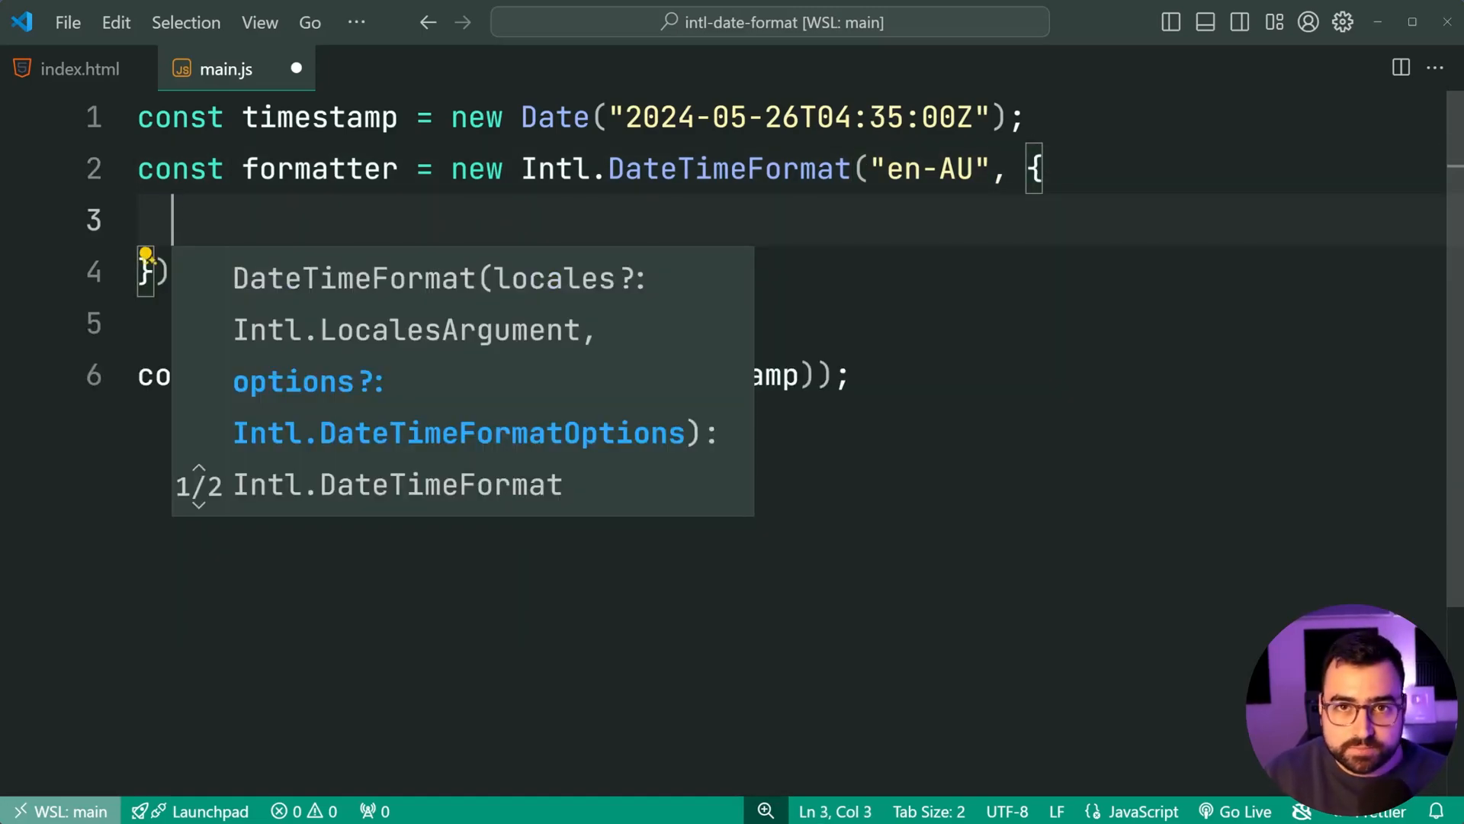
pyautogui.press('Escape')
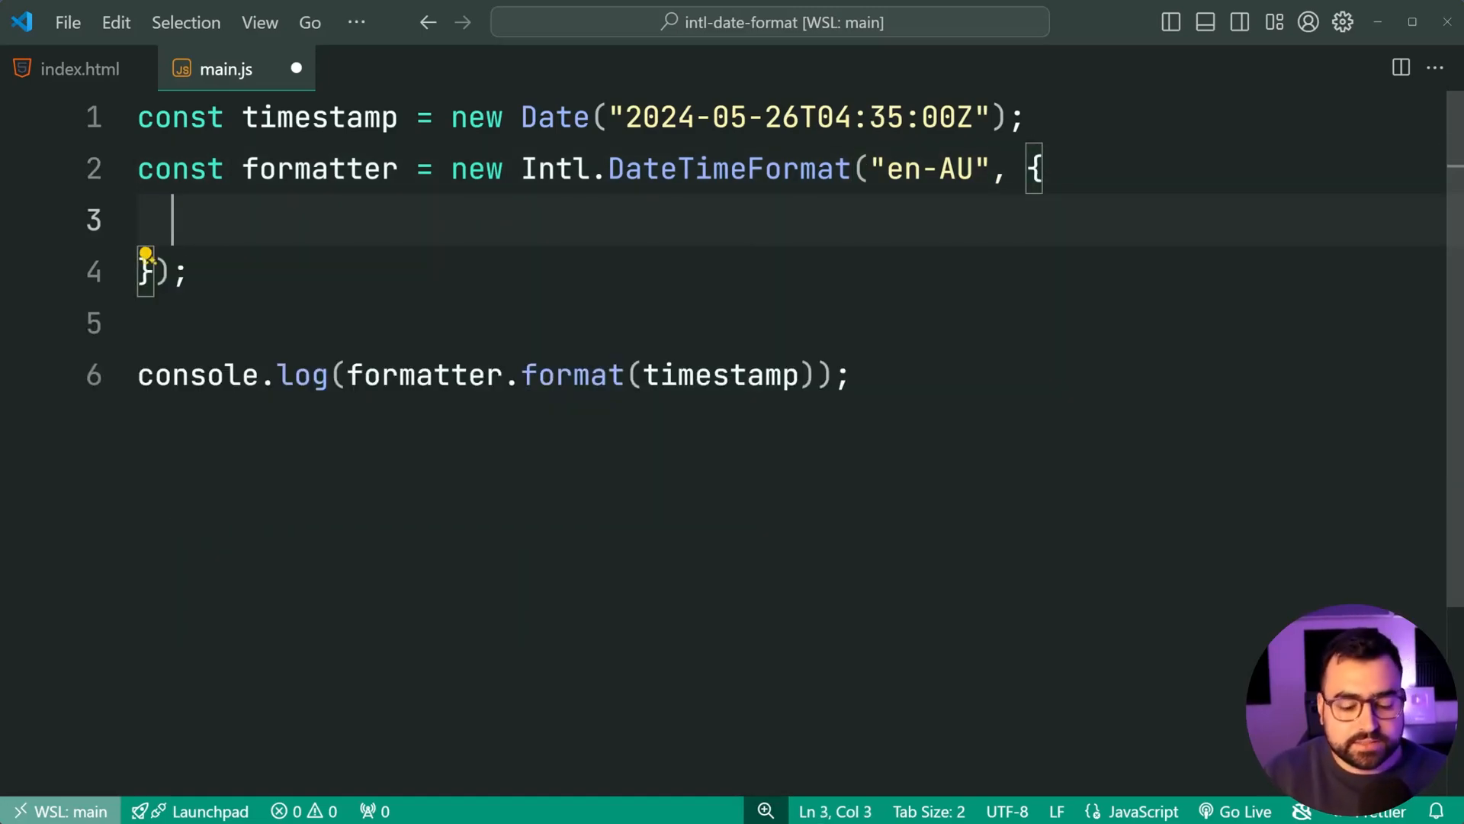
pyautogui.write('dateStyle')
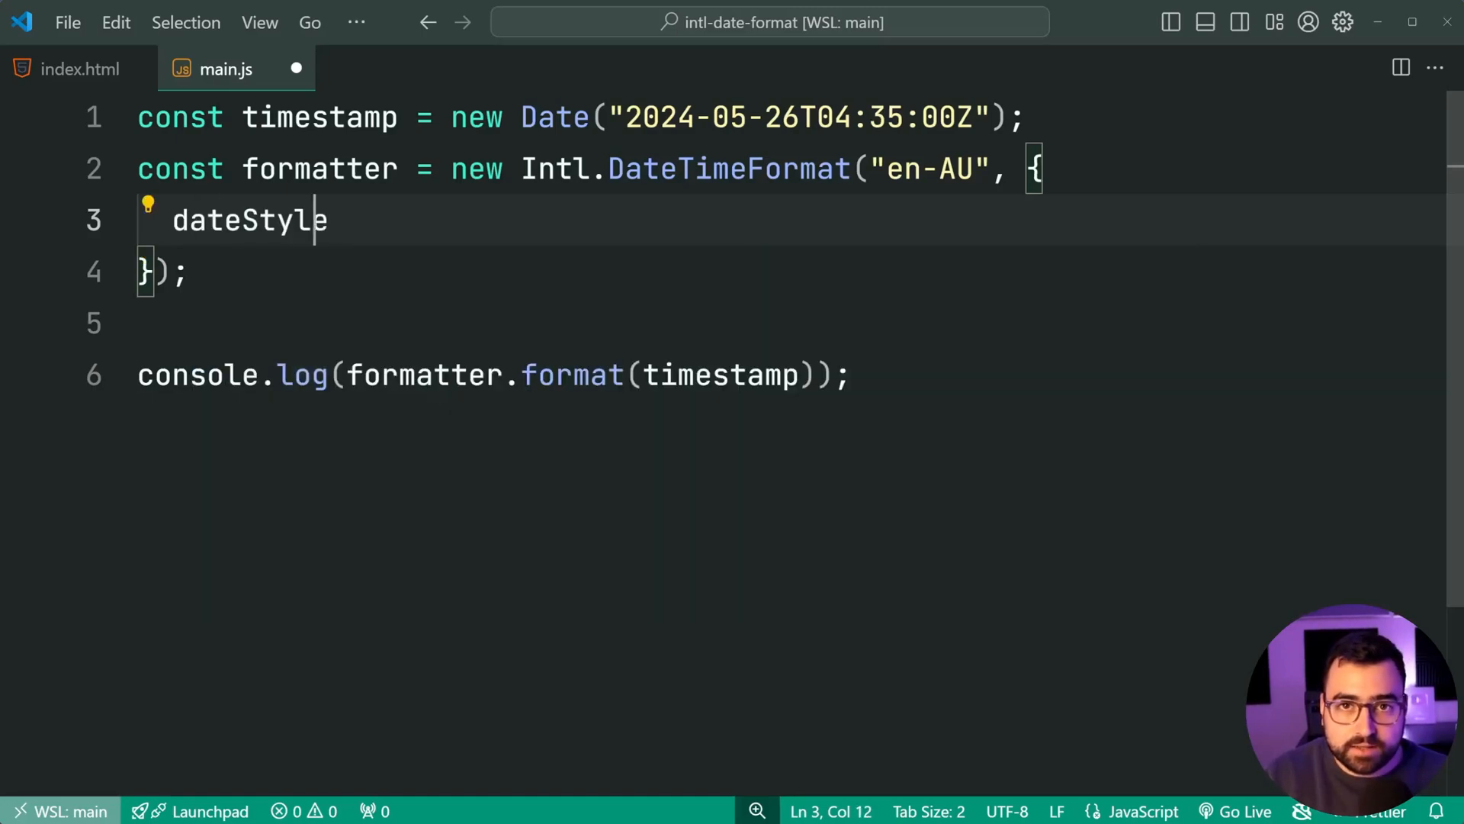
pyautogui.write(': "full"')
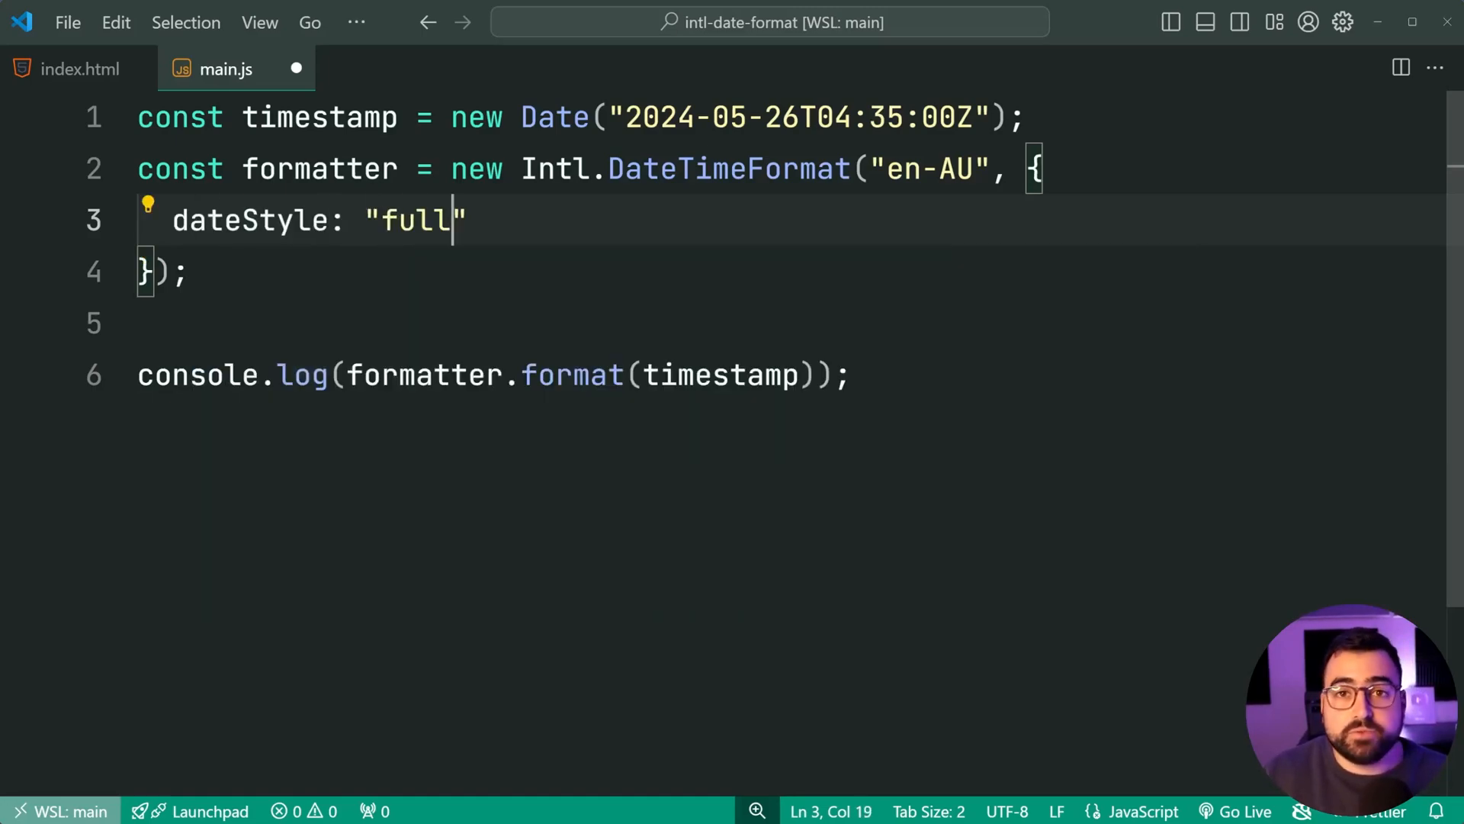
pyautogui.write(',')
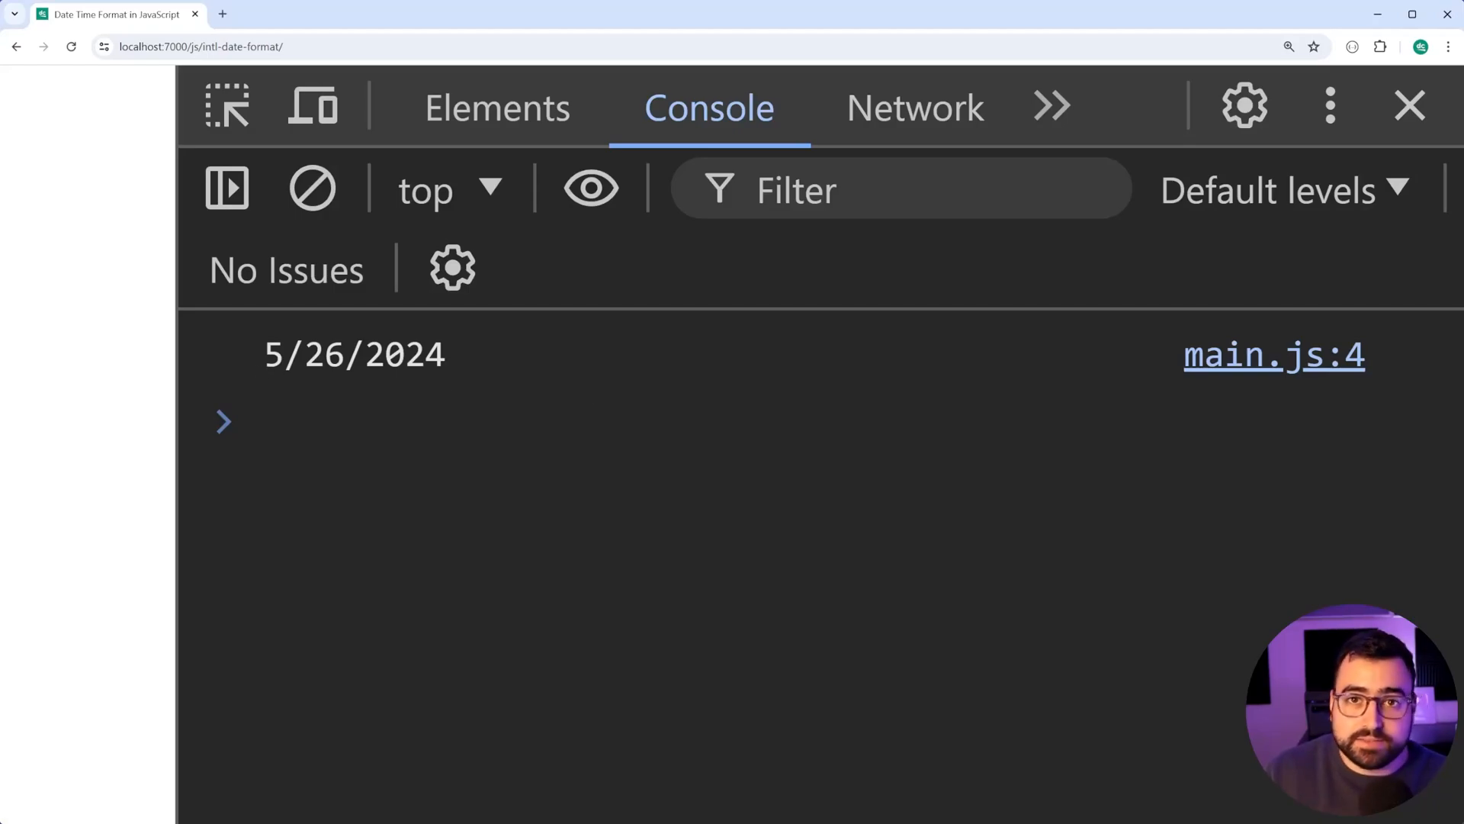
# - Switch to Chrome to view the console date 5/26/2024 logged from main.js
pyautogui.click(71, 47)
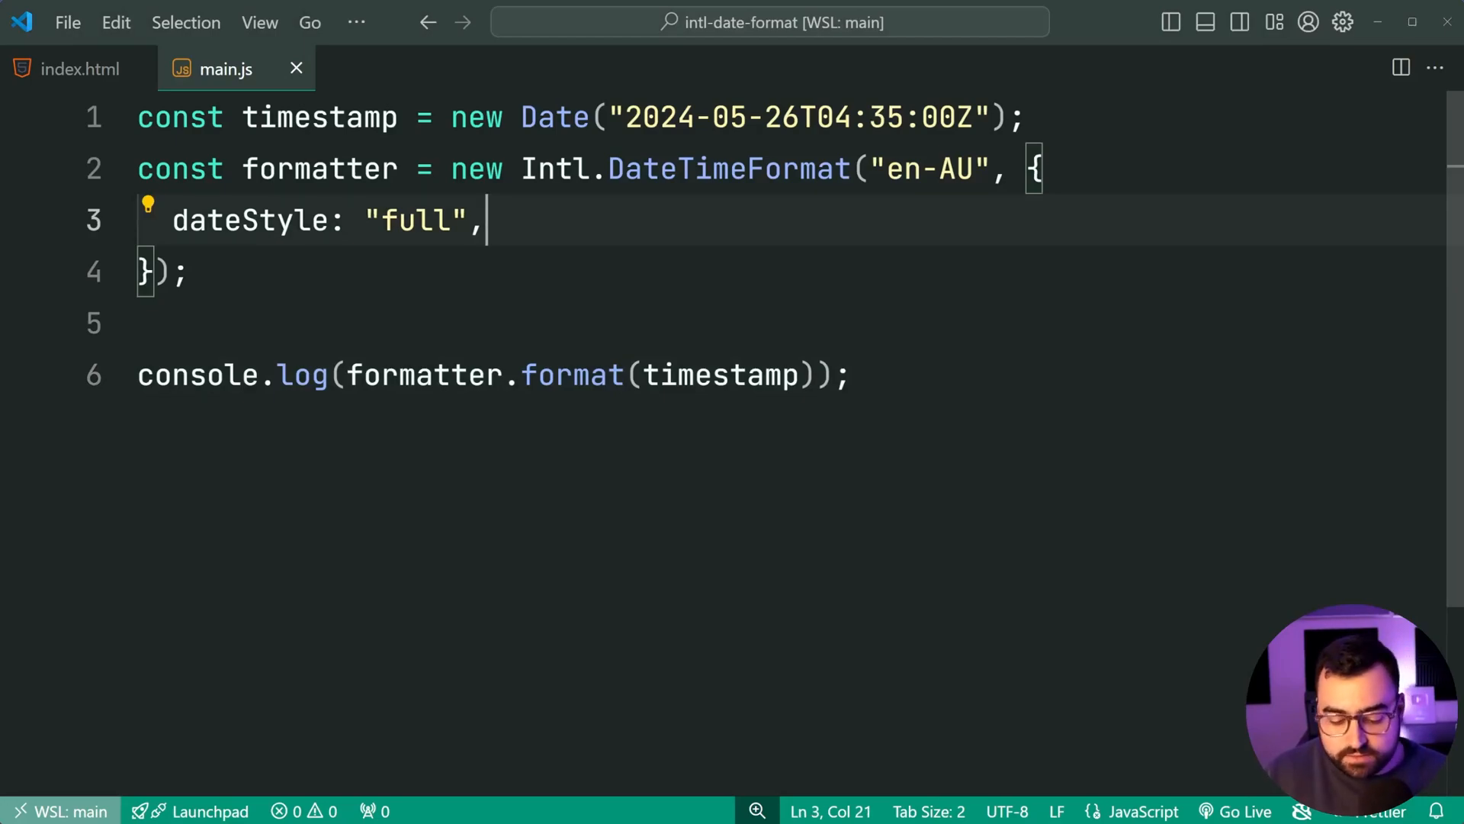
# - Browse the IntelliSense formatter options and start a timeStyle entry beneath dateStyle
pyautogui.press('Enter')
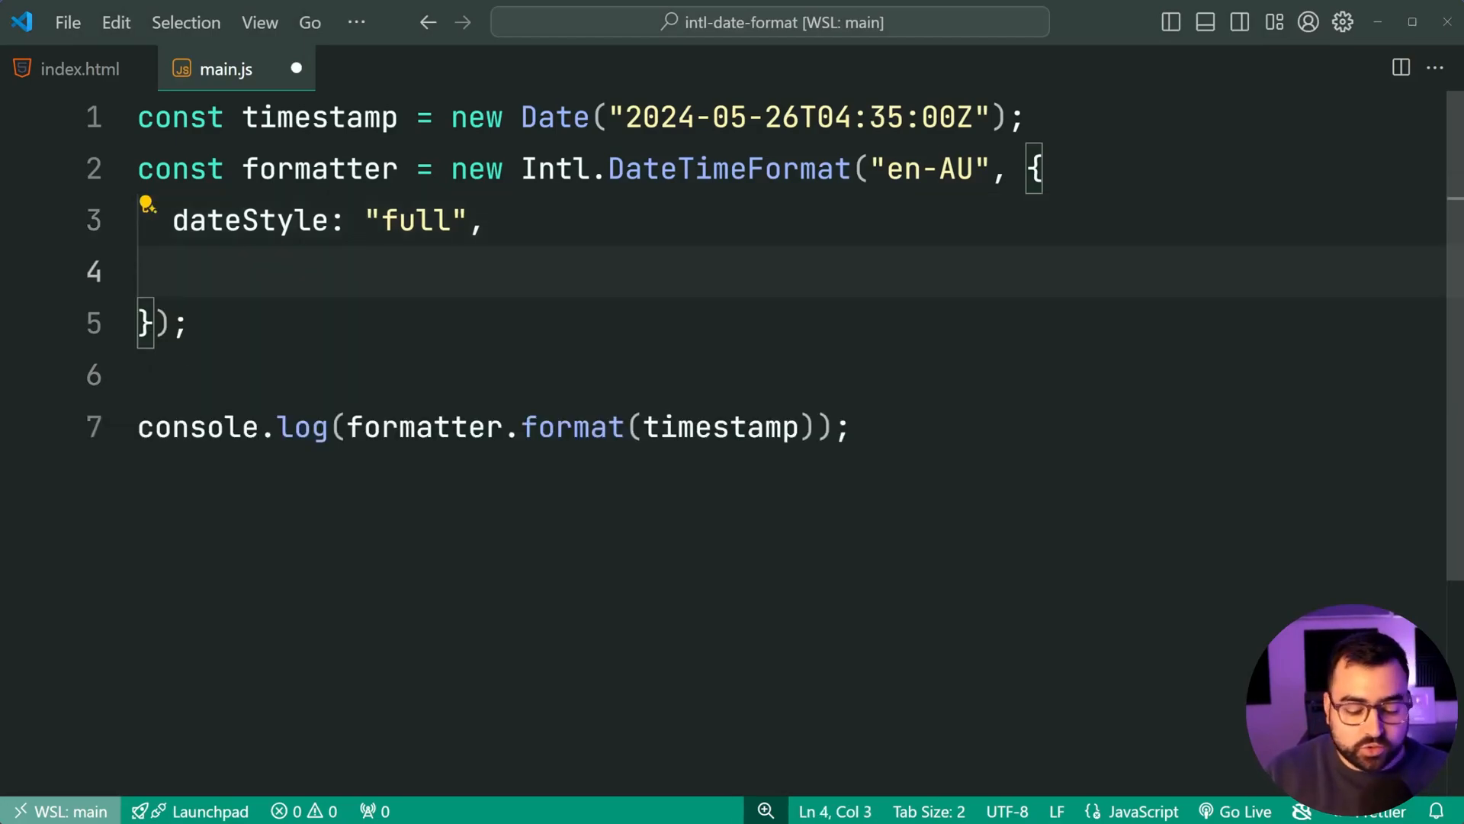
pyautogui.press('ctrl+space')
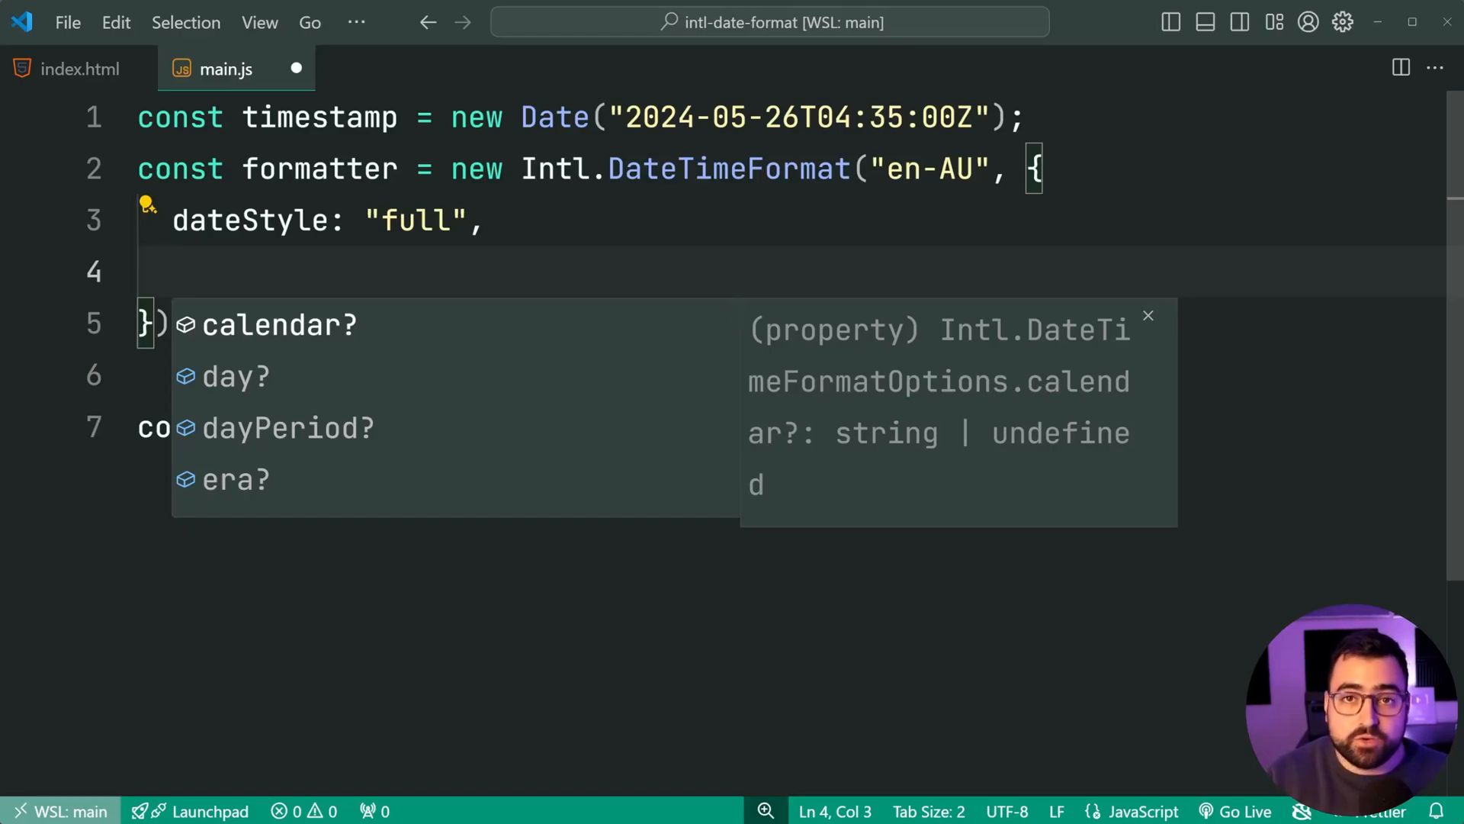
pyautogui.scroll(-3)
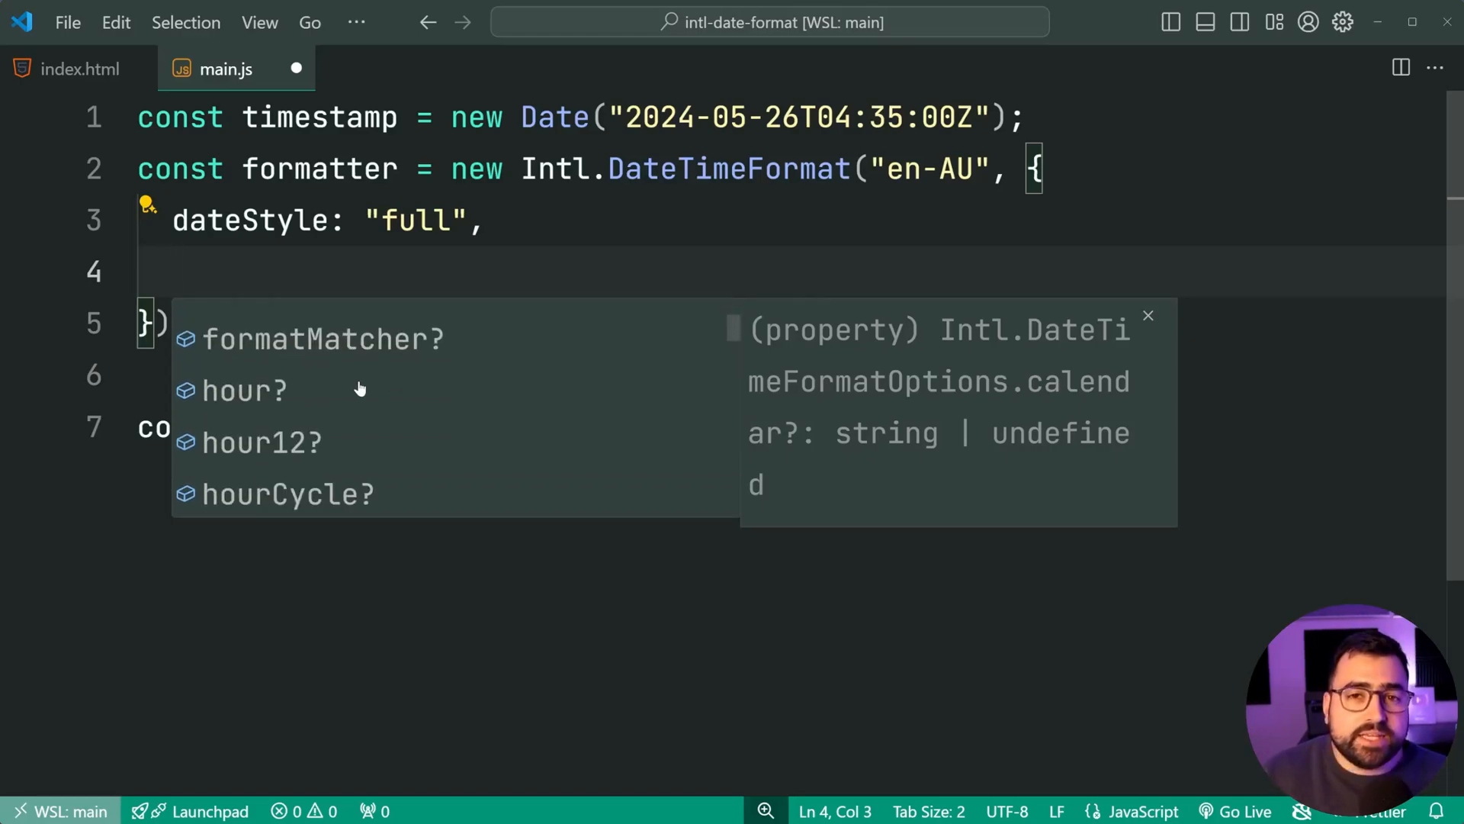
pyautogui.moveTo(352, 386)
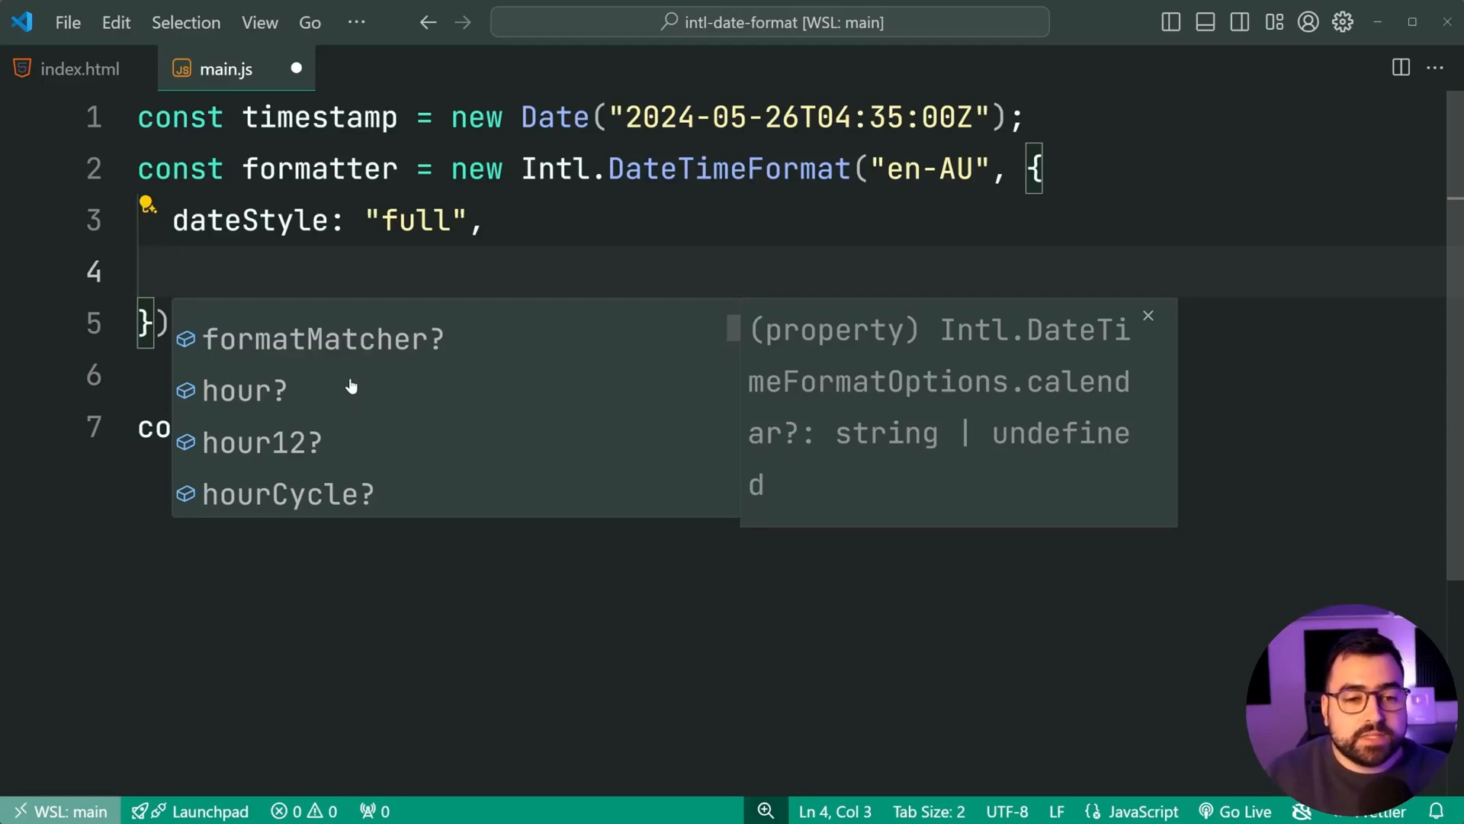
pyautogui.scroll(3)
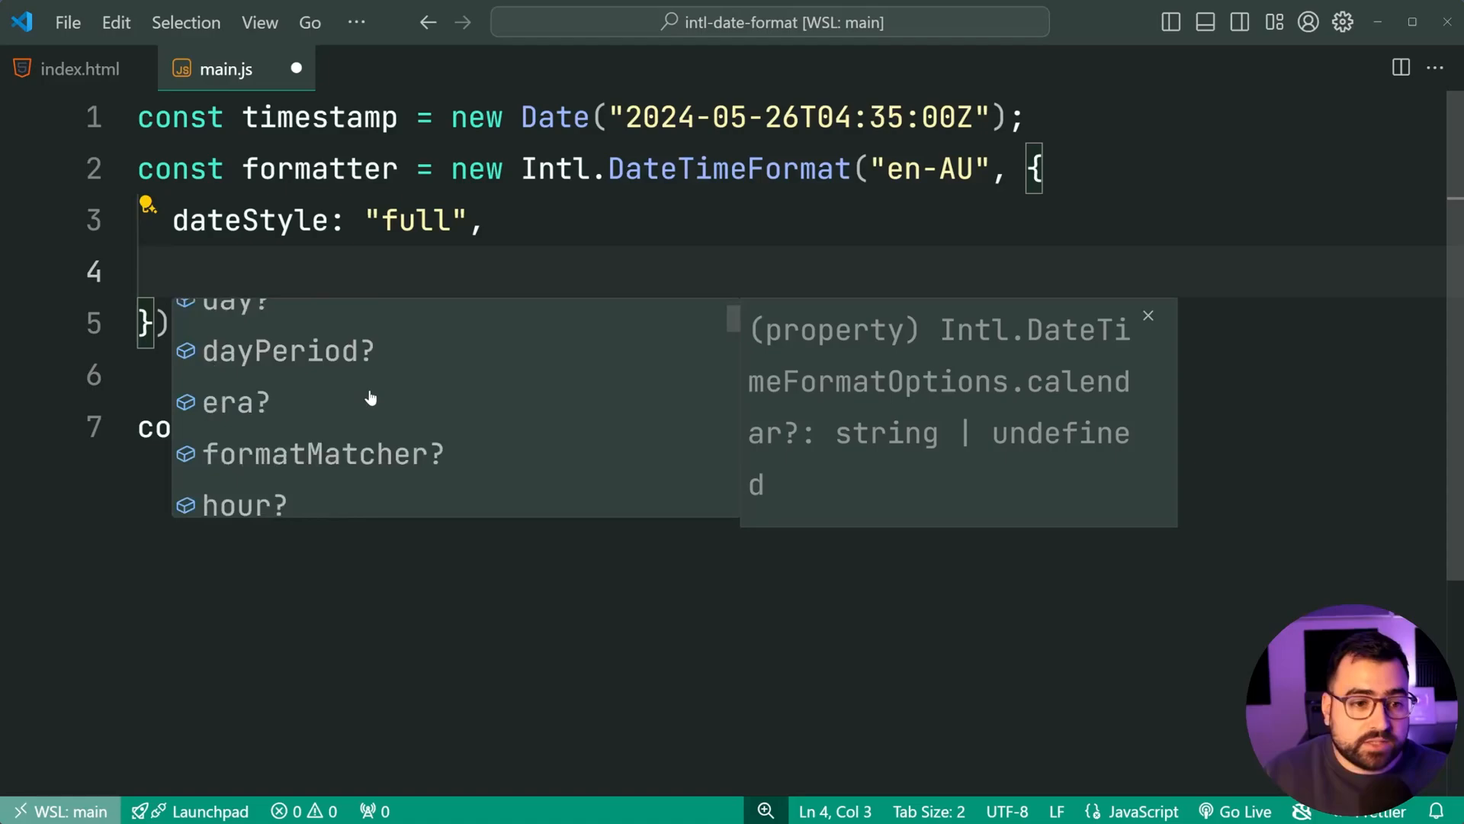
pyautogui.write('timeStyle: "')
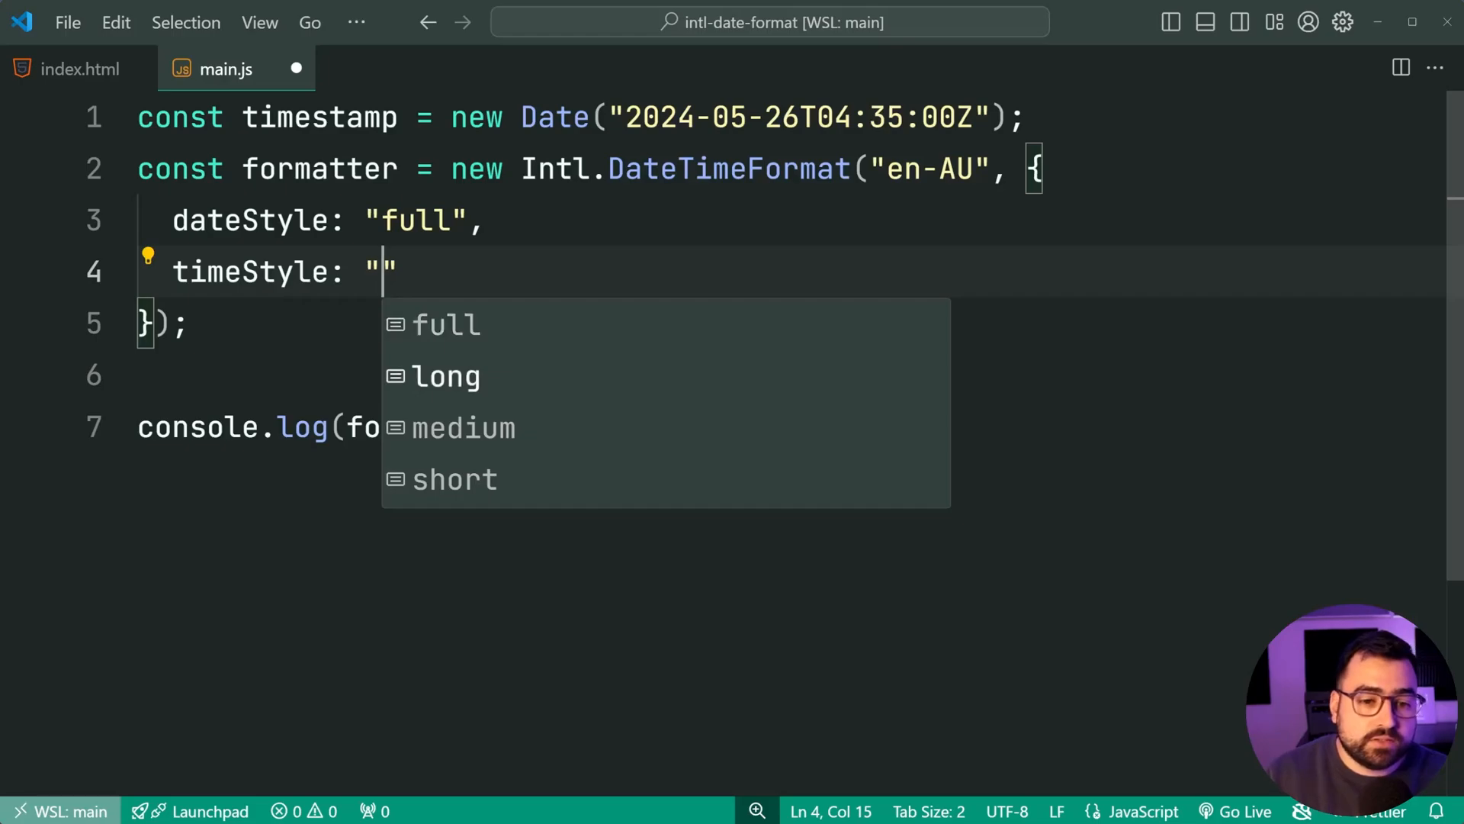
# - Choose "medium" as the timeStyle value from the IntelliSense list
pyautogui.click(461, 427)
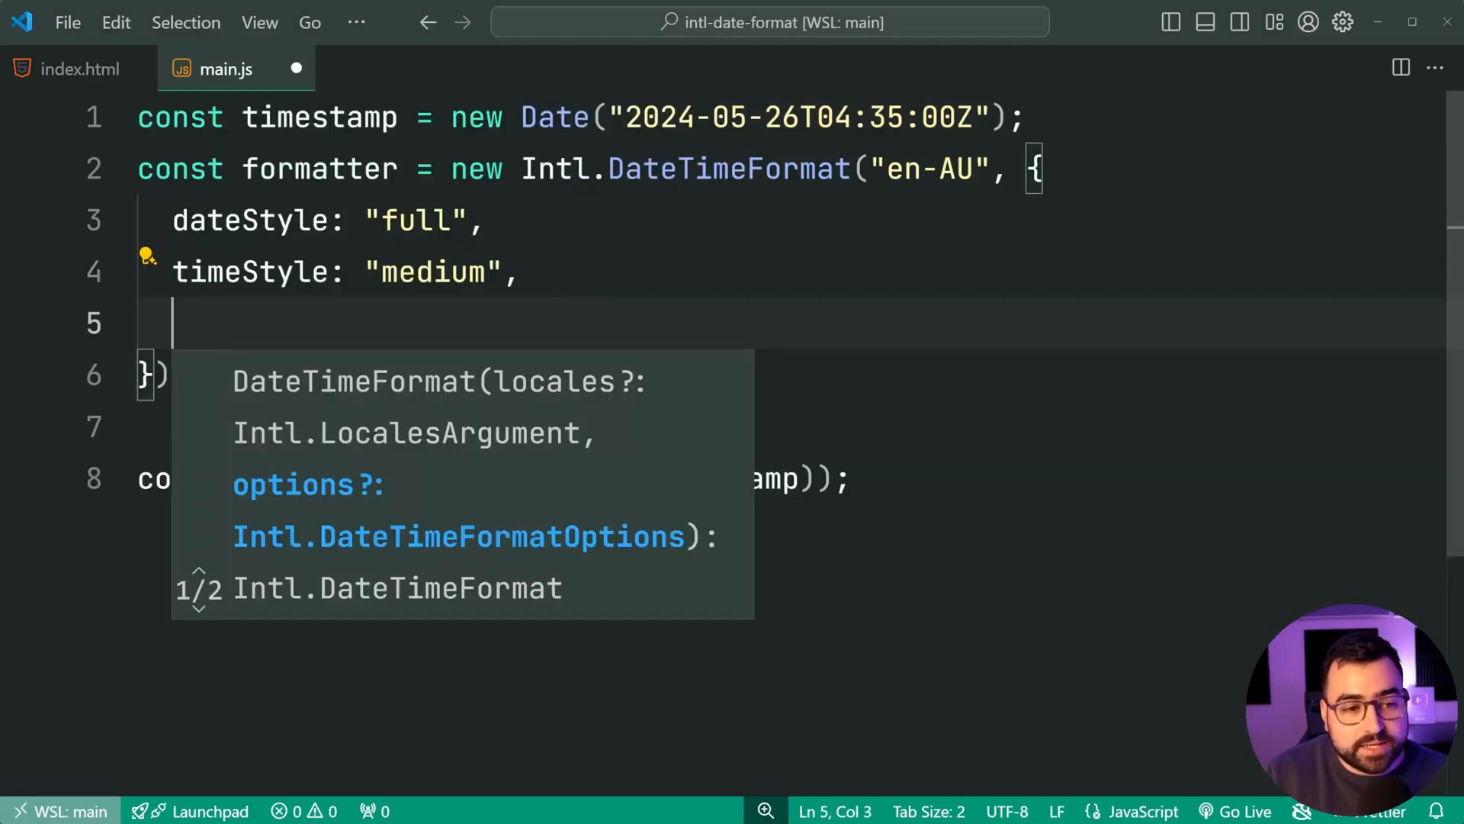
# - Add timeZone: "Canada/Central" to the formatter options and save main.js
pyautogui.write('timeZone:')
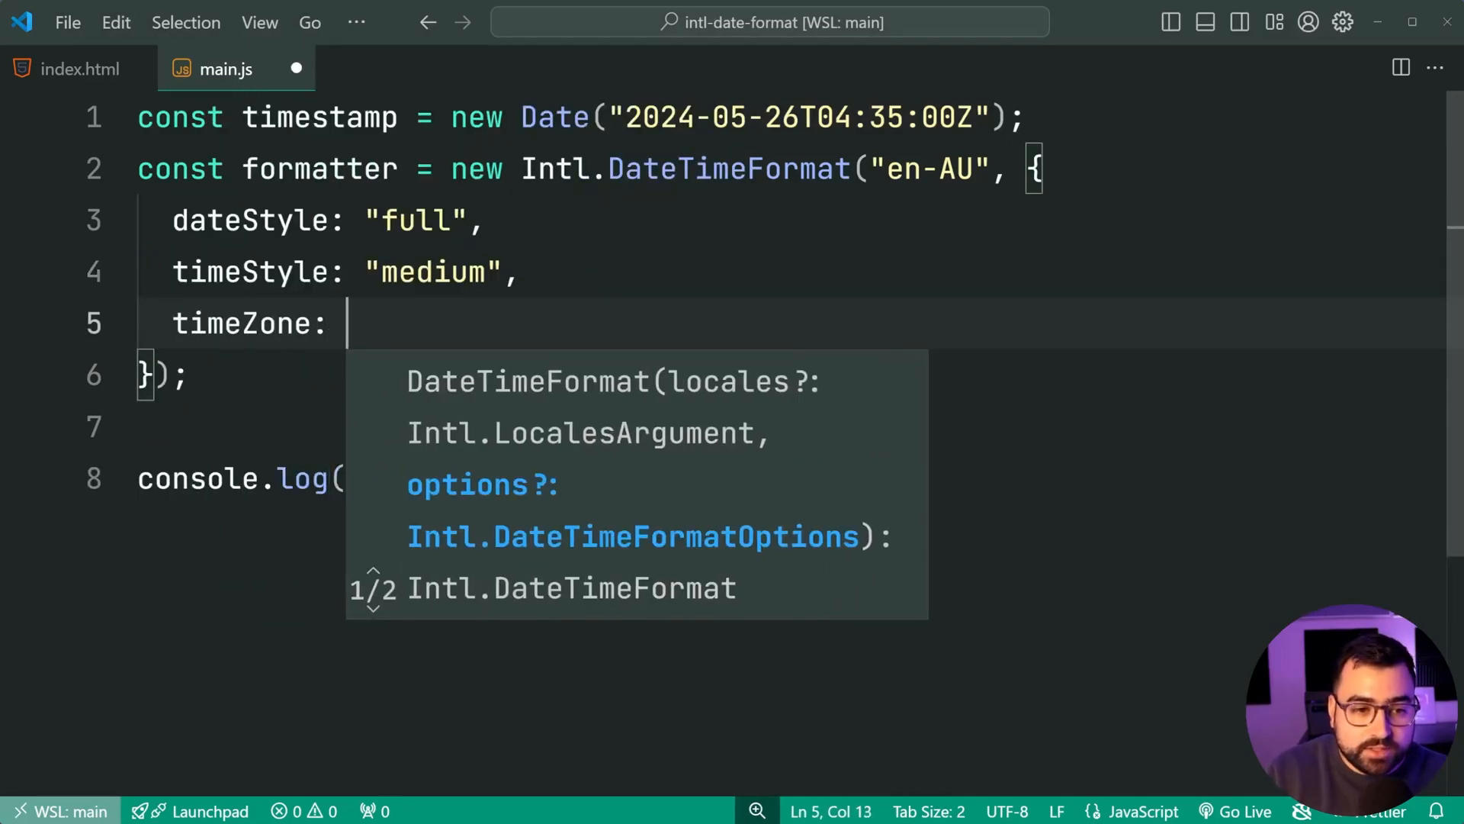
pyautogui.write('""')
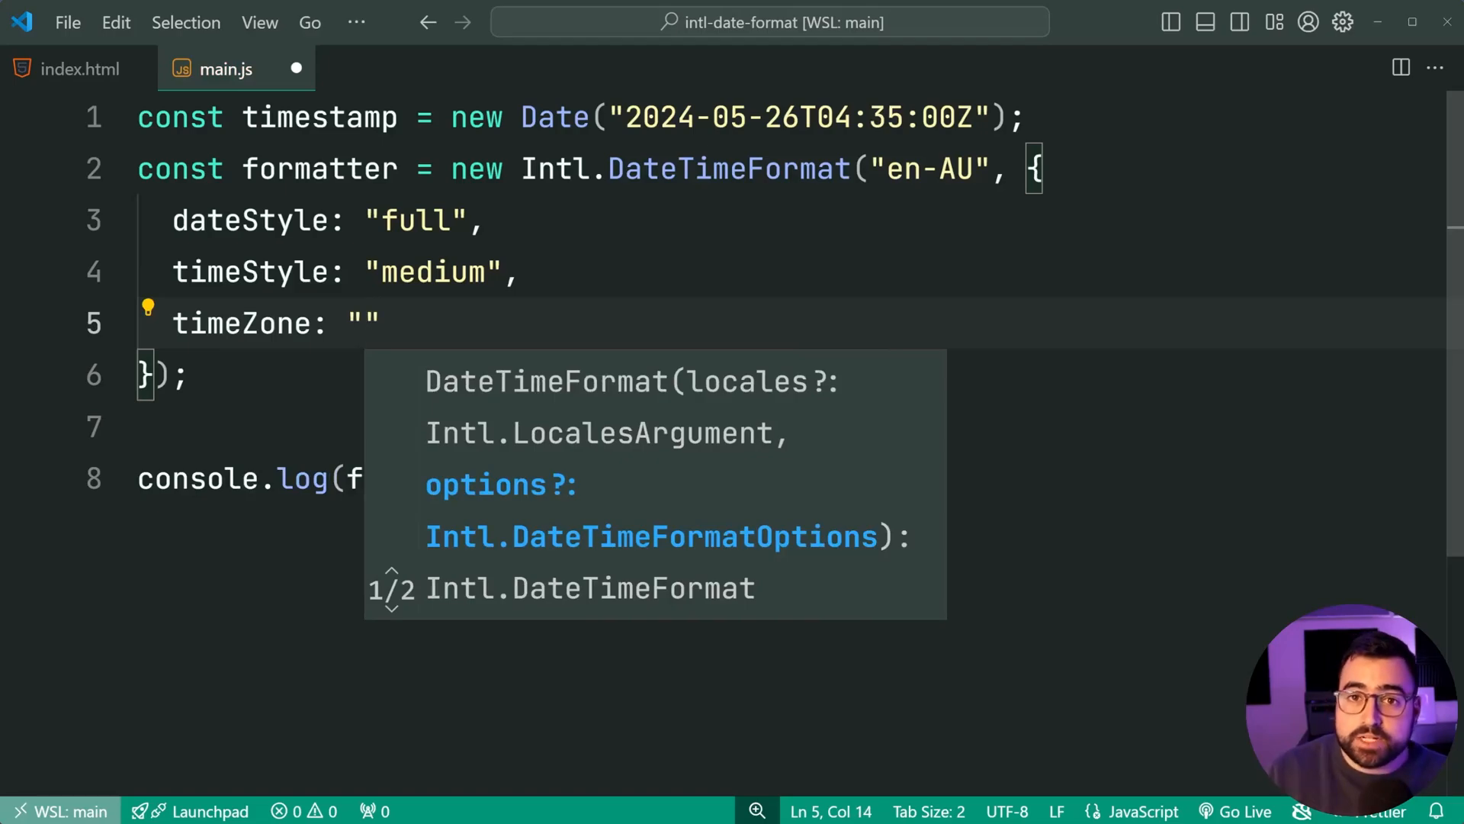
pyautogui.write('Canda/')
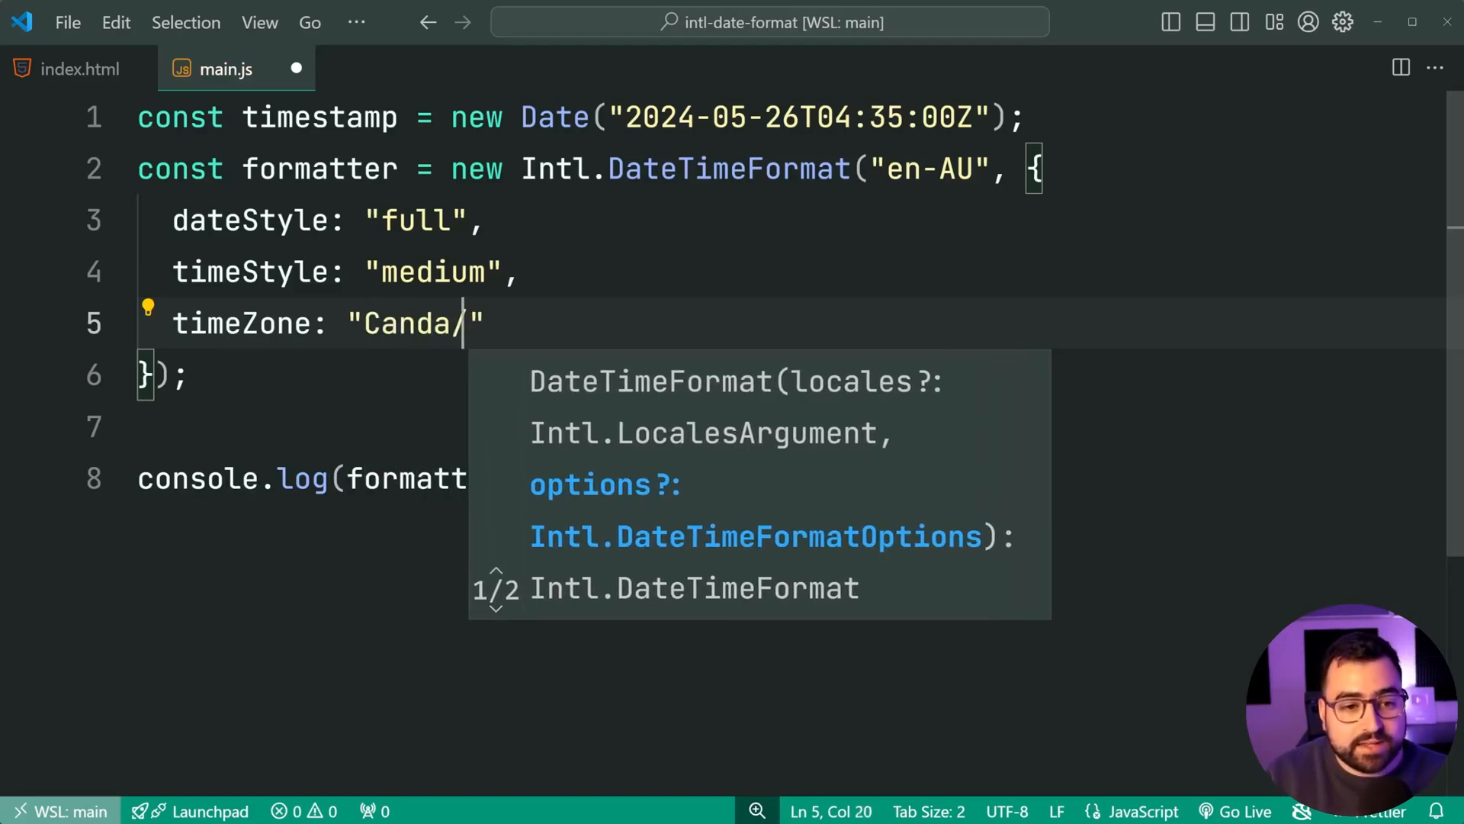
pyautogui.write('Central')
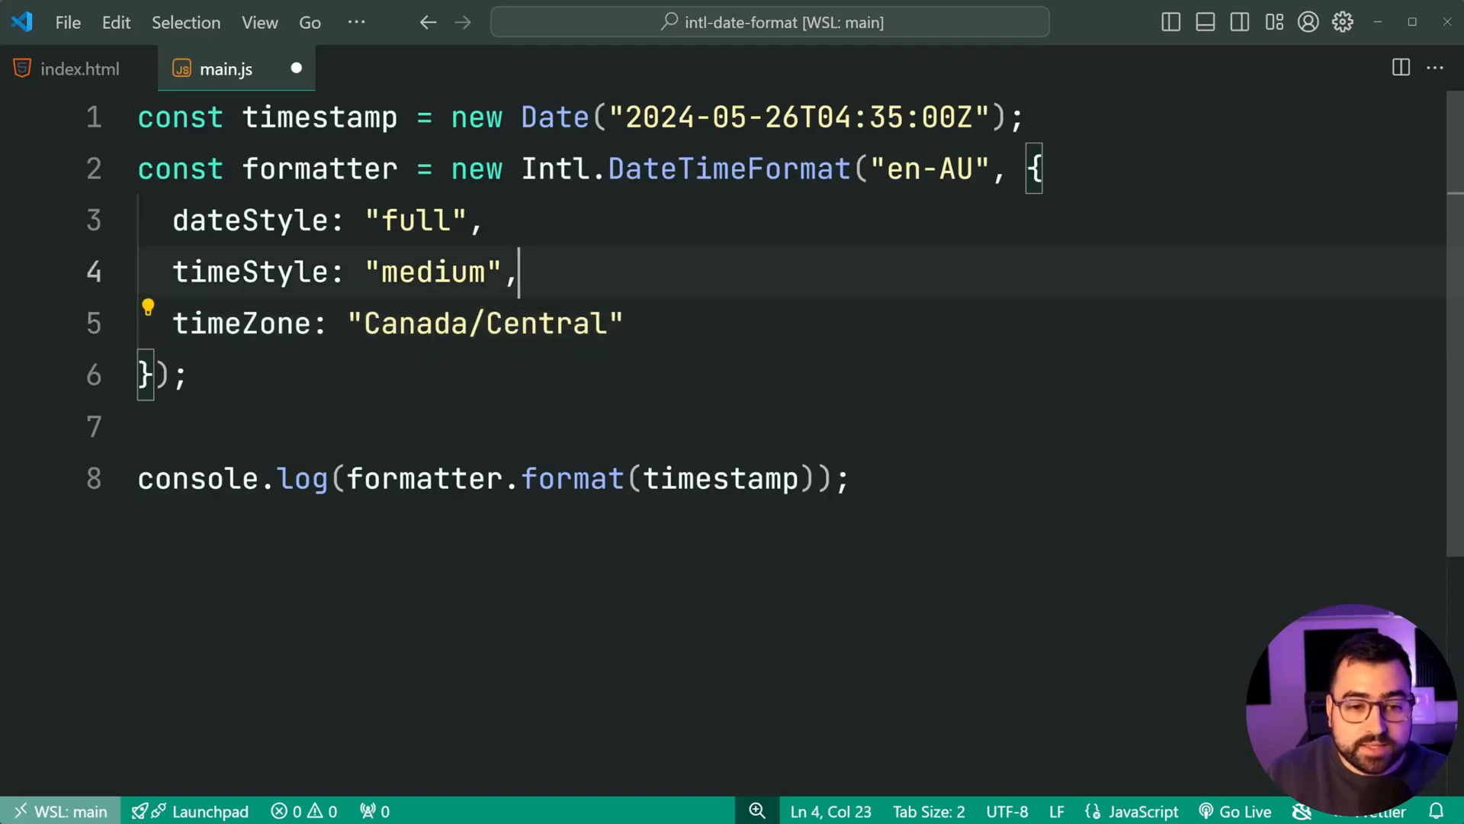
pyautogui.press('ctrl+s')
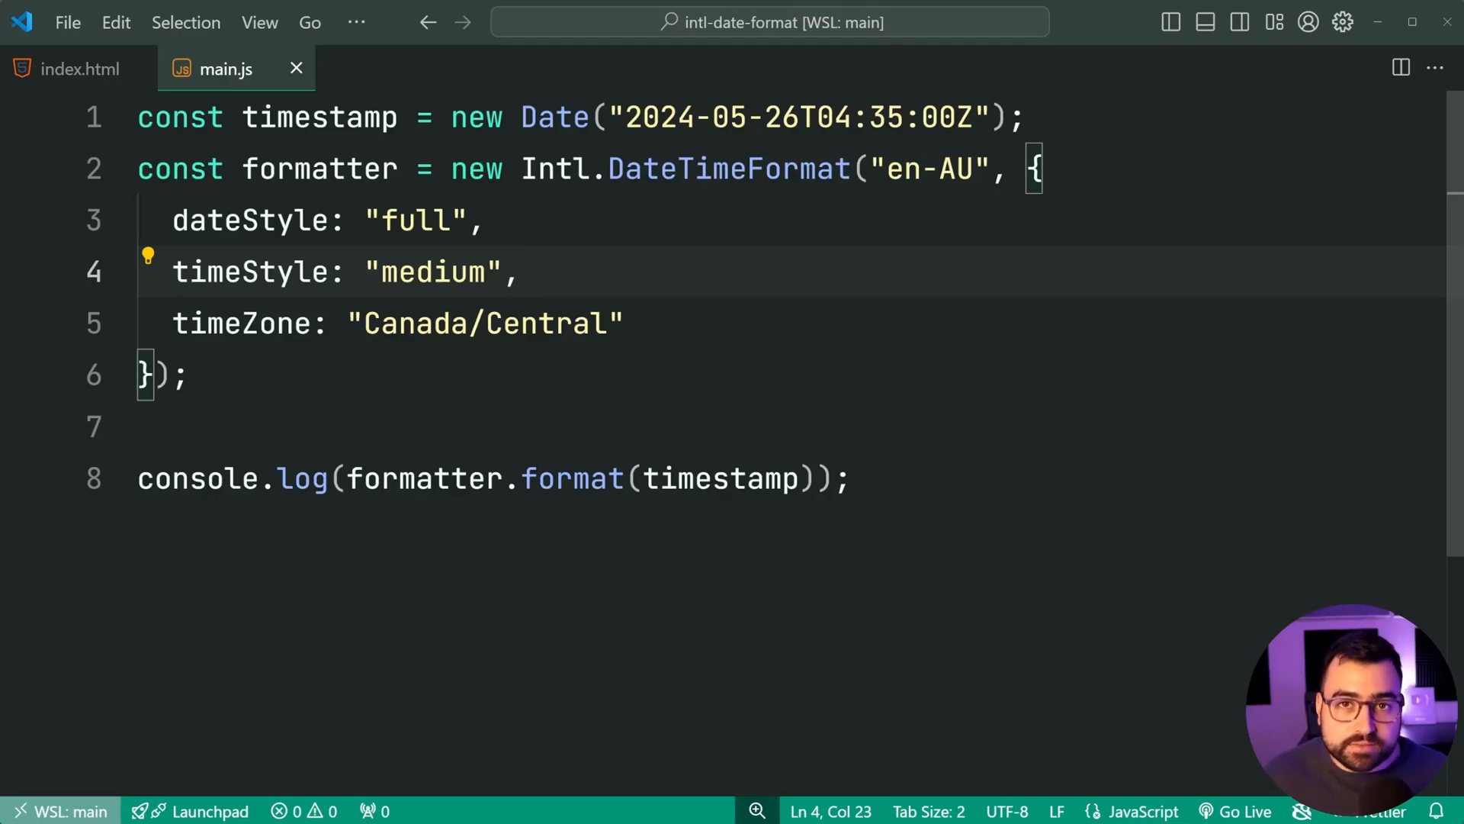
# - Add hour12: false on a new line after the timeZone option
pyautogui.click(625, 323)
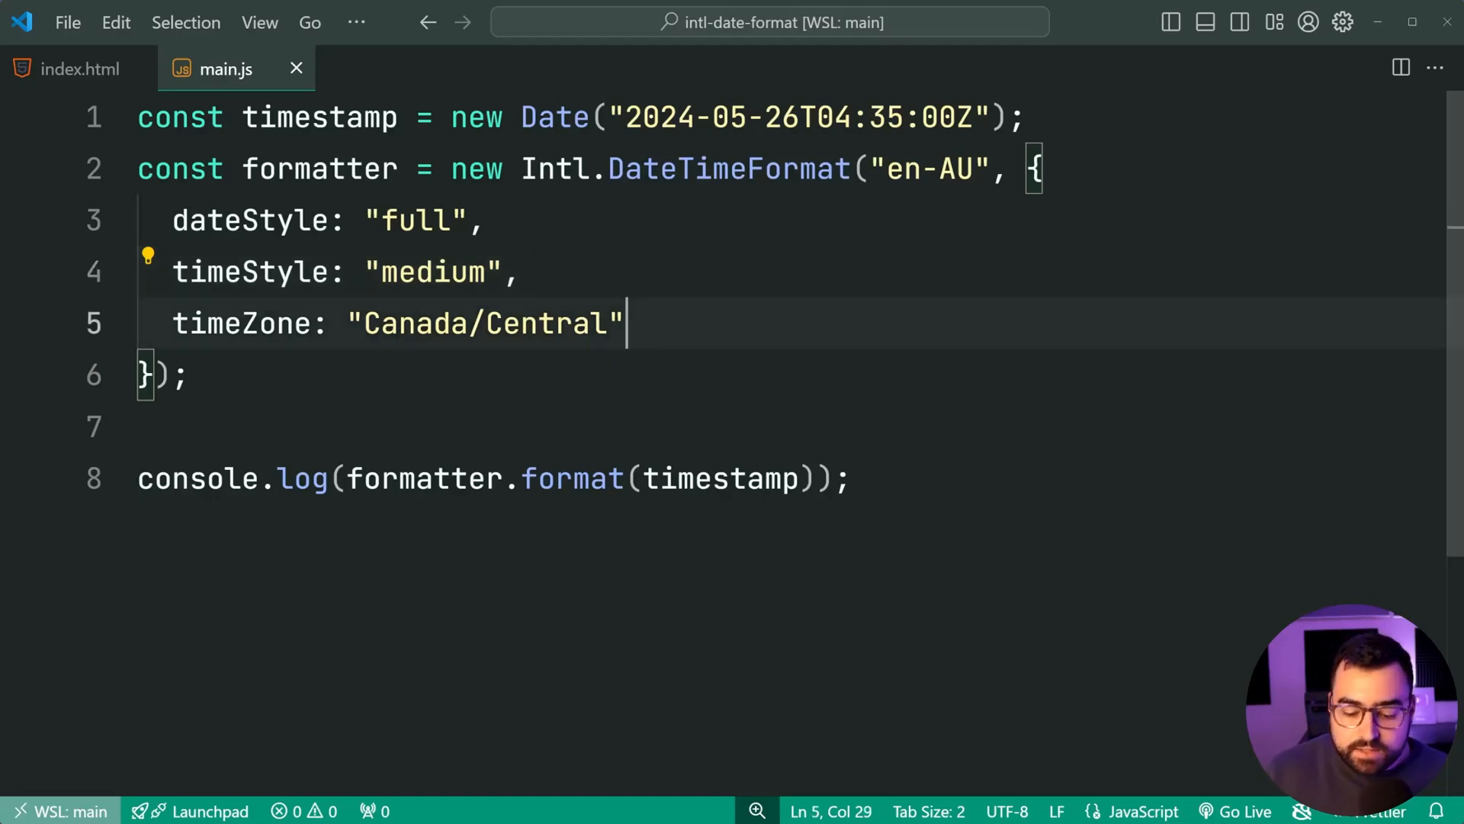
pyautogui.write(',')
pyautogui.press('Enter')
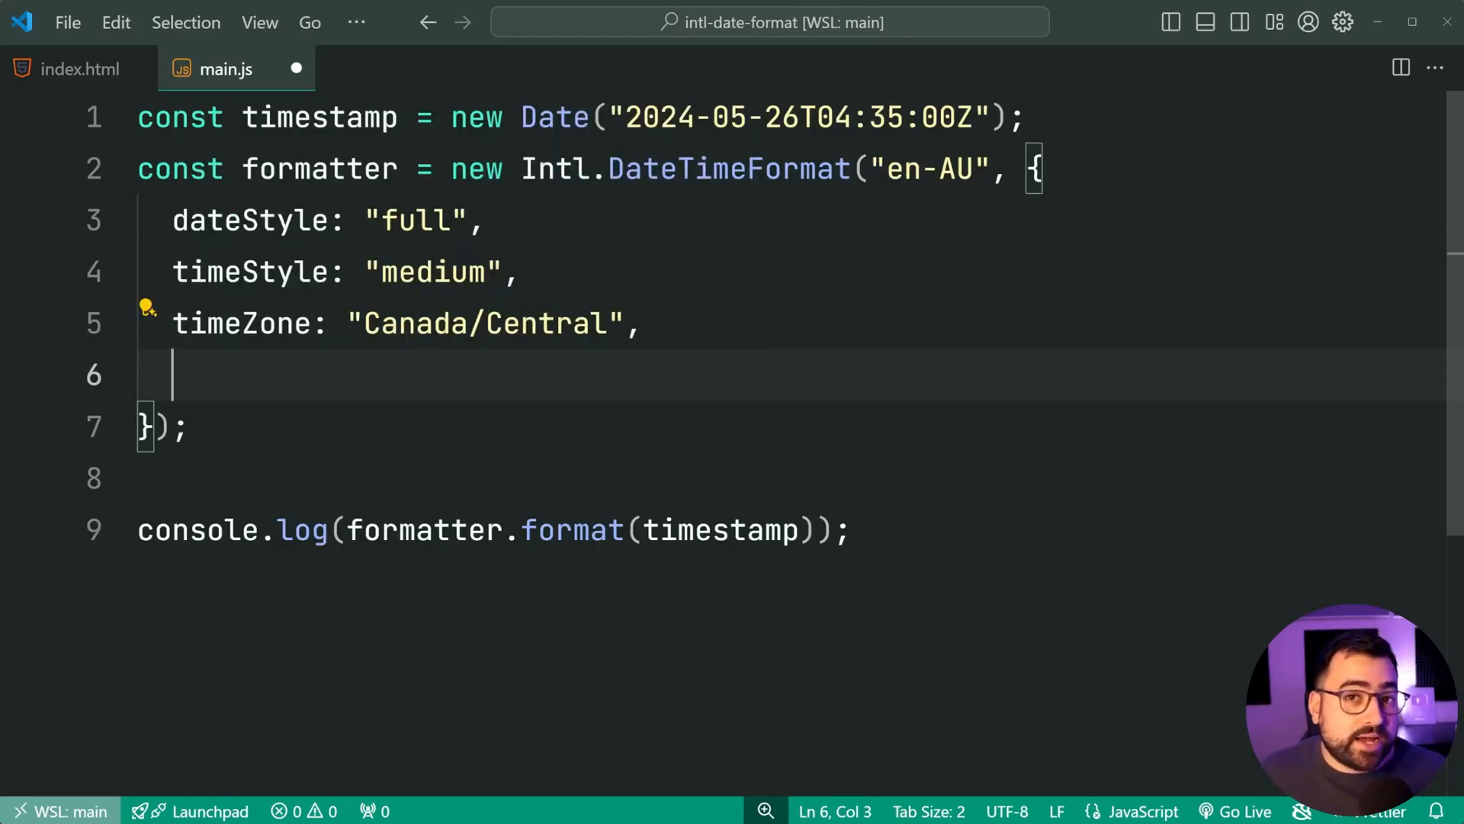
pyautogui.write('hour12:')
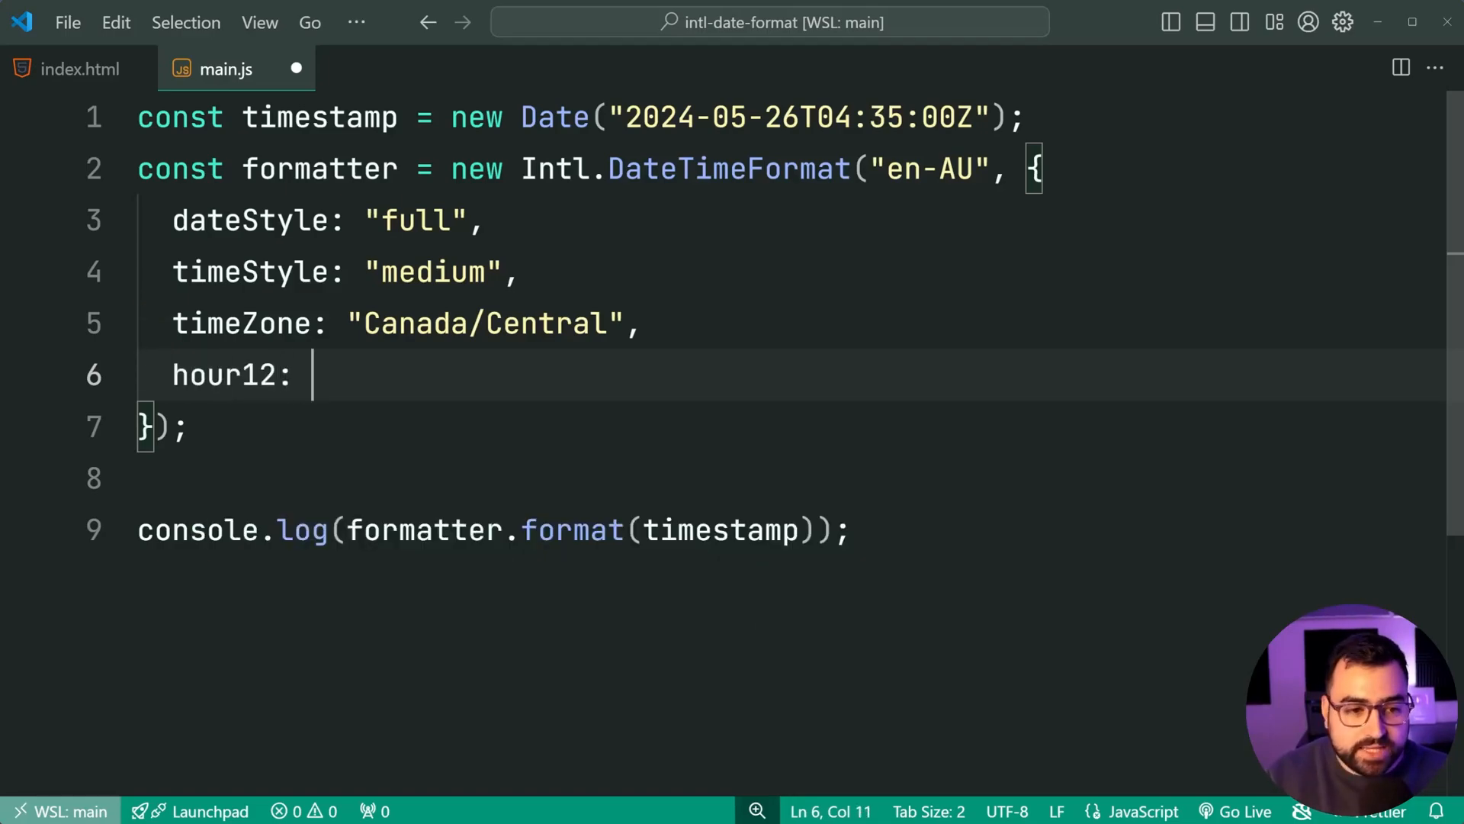
pyautogui.write('false,')
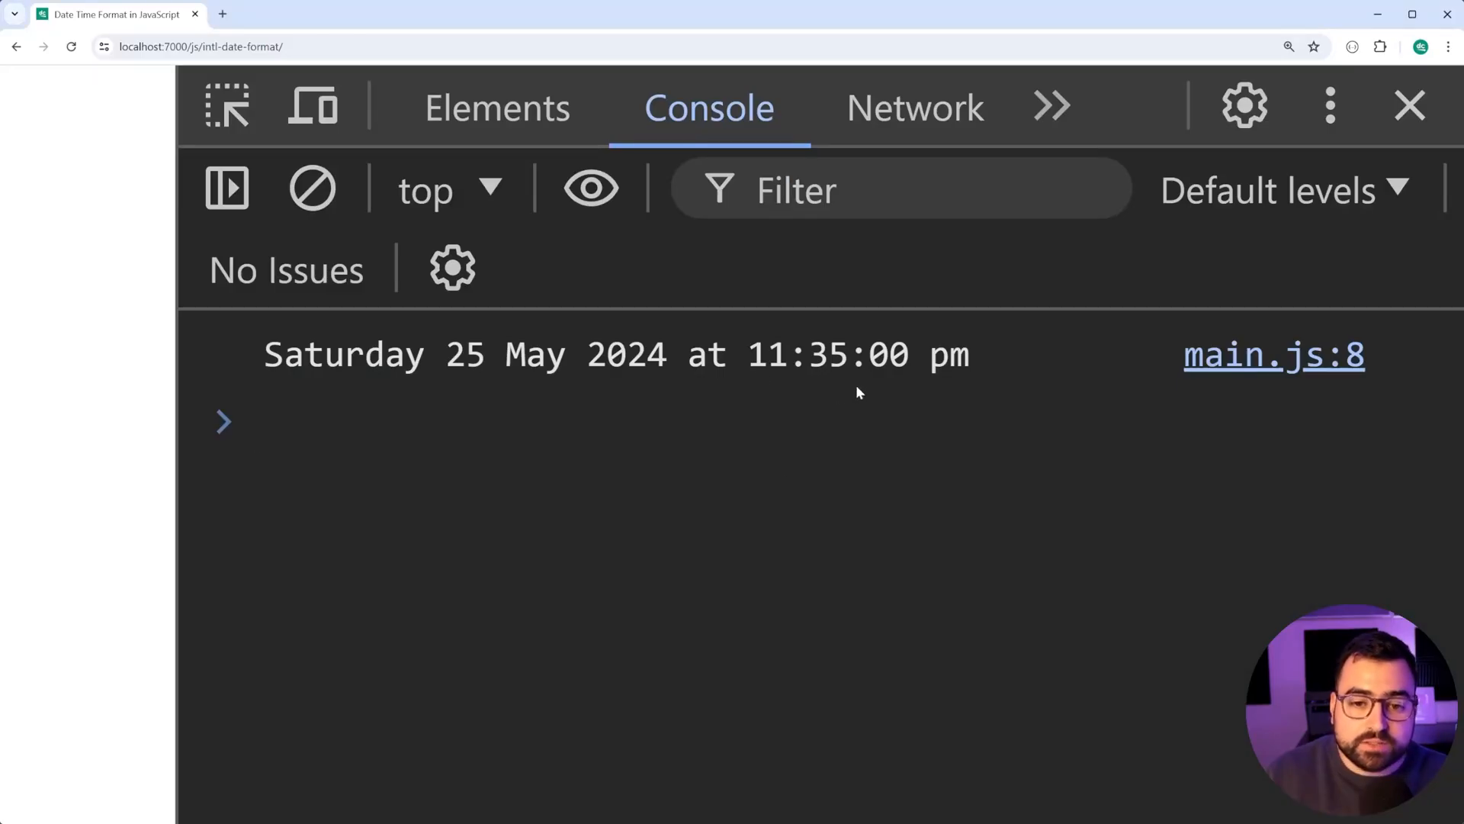
pyautogui.click(374, 421)
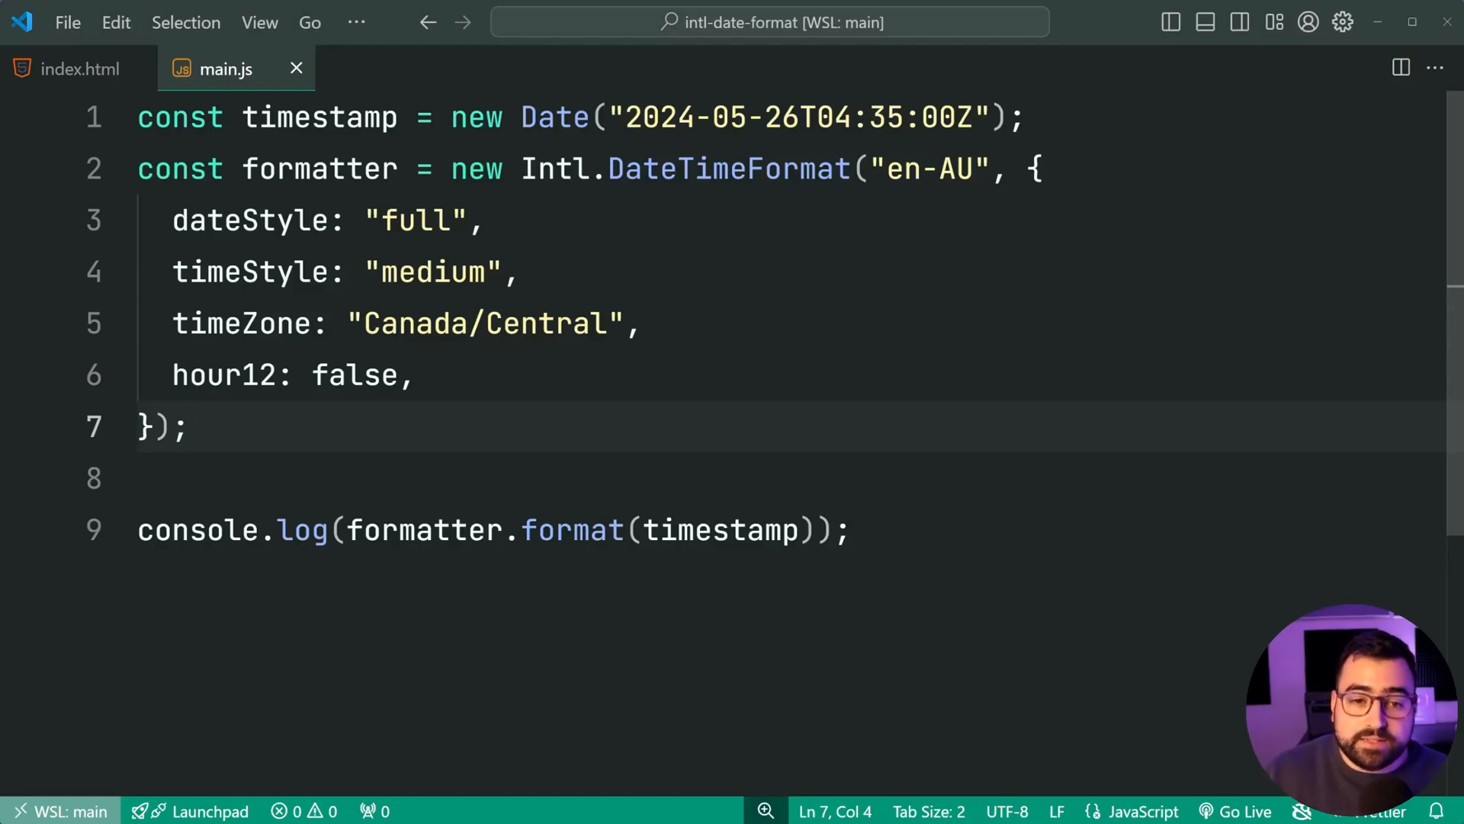
pyautogui.moveTo(727, 168)
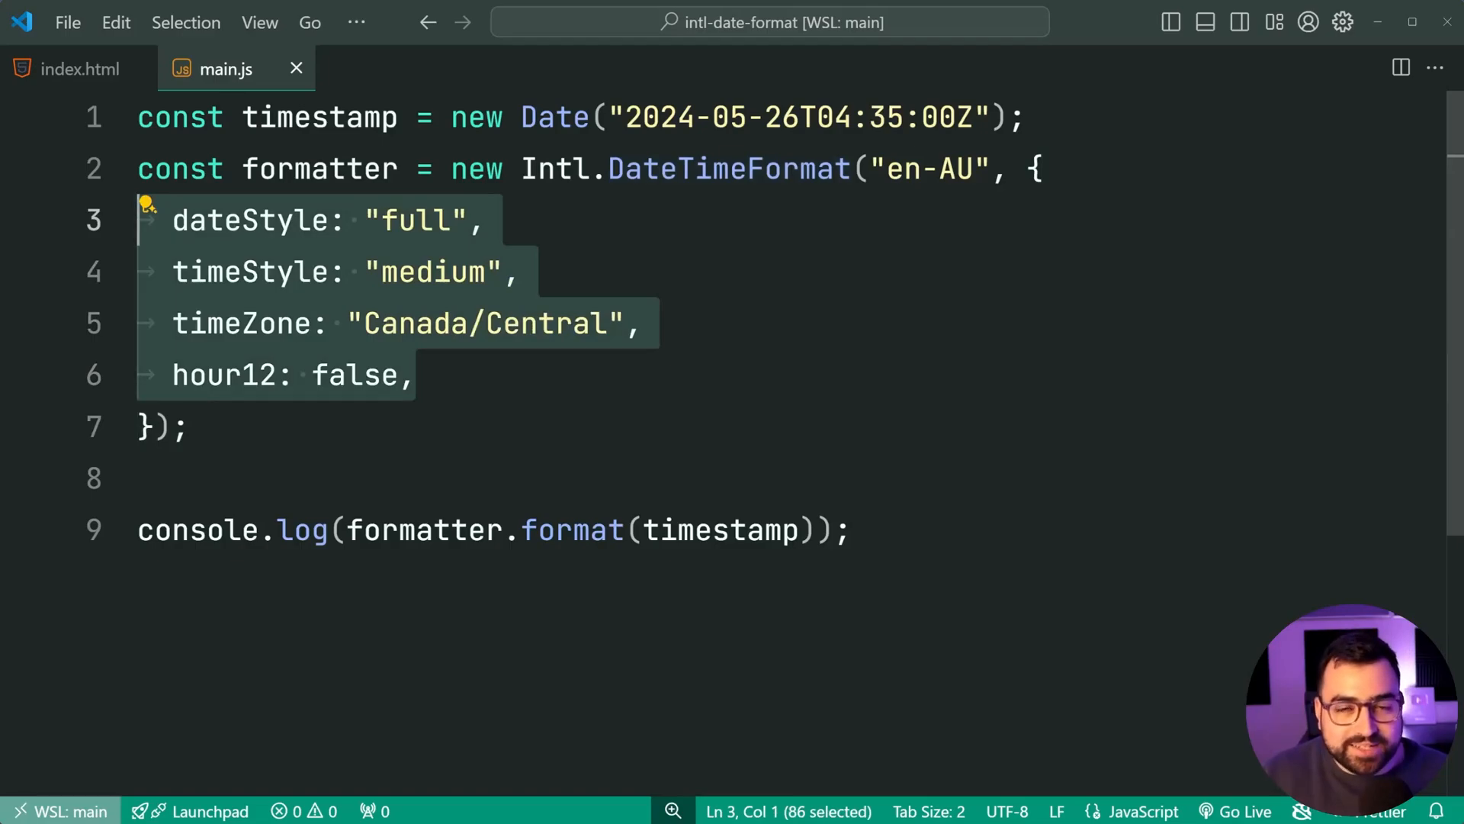
# - Start a blank line after hour12: false and scroll the IntelliSense list of remaining options
pyautogui.click(411, 375)
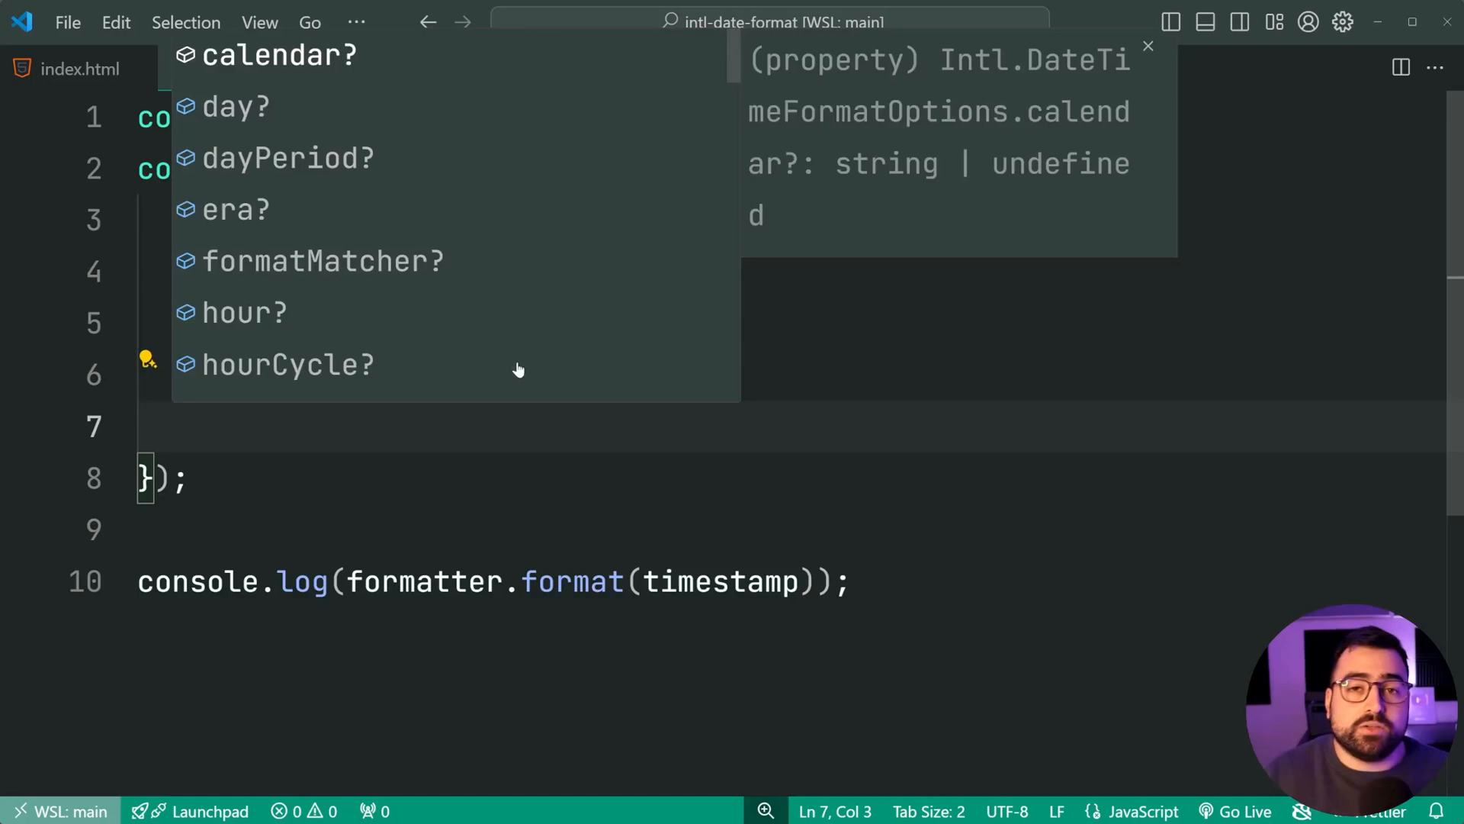
pyautogui.scroll(-3)
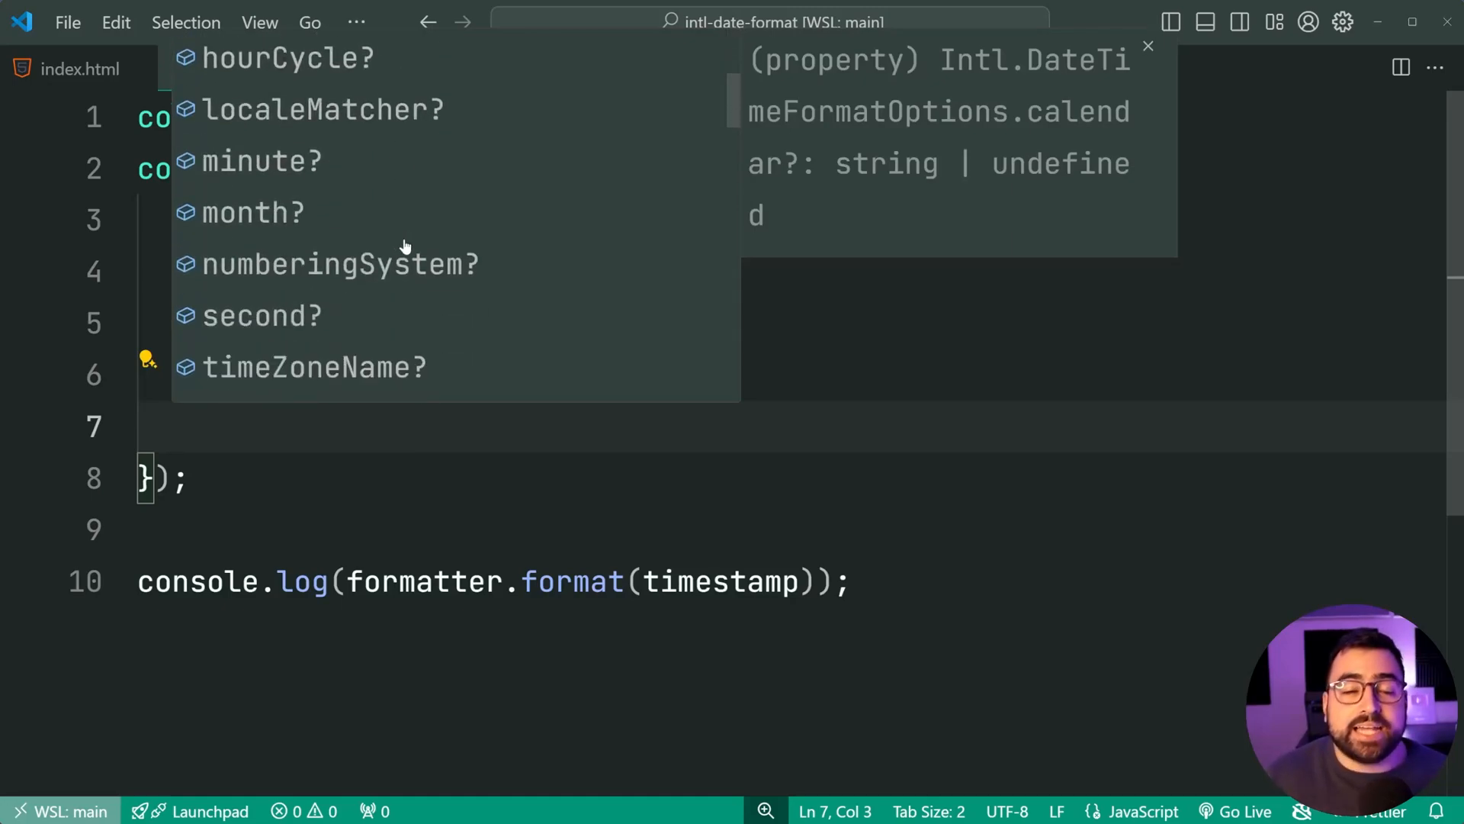